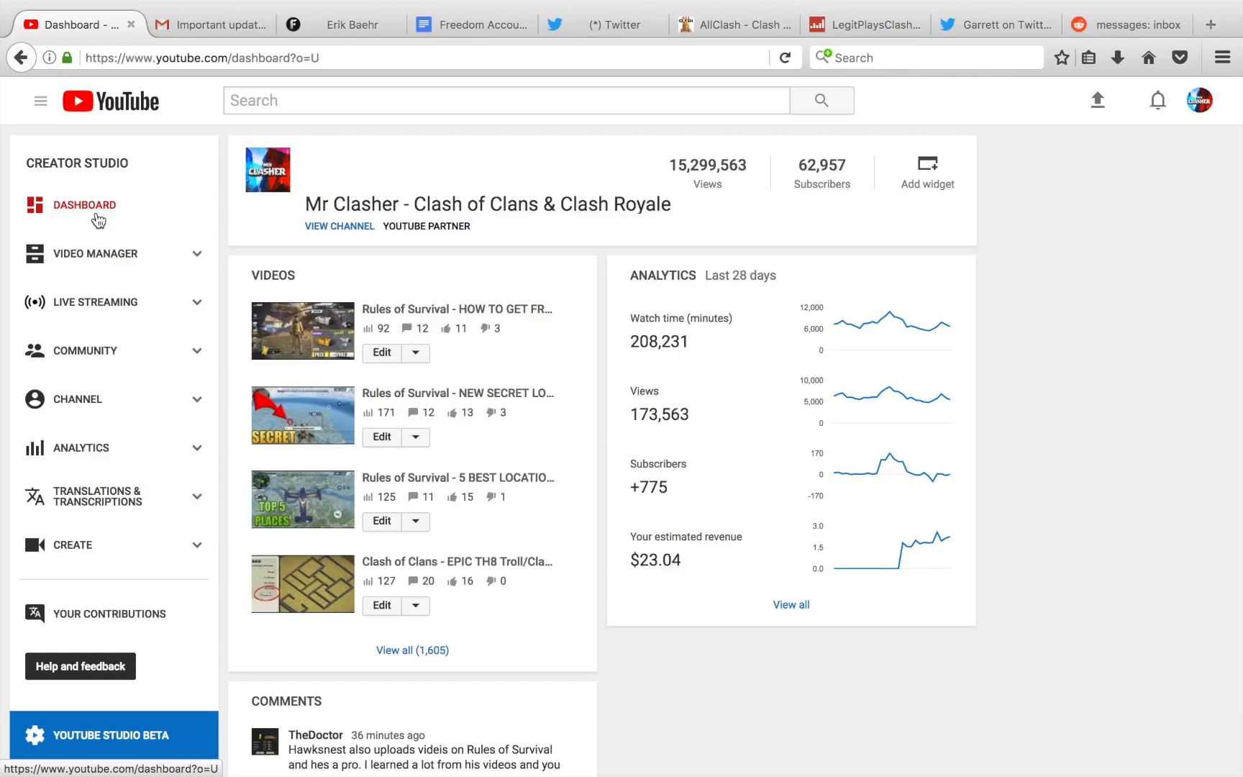
# Switch to the Gmail tab showing the 'Important update' YouTube Creators email
pyautogui.click(202, 24)
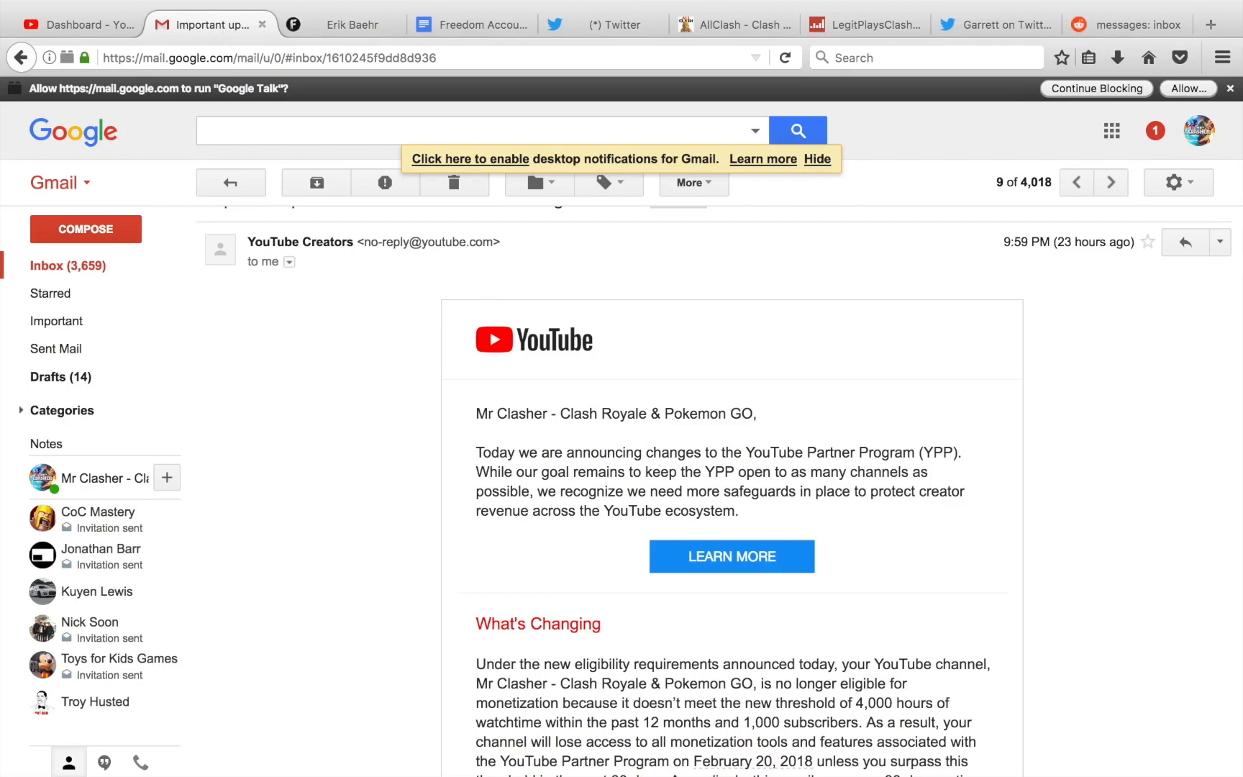
# Scroll the email to the What's Changing section with the 4,000-hour, 1,000-subscriber threshold
pyautogui.scroll(-3)
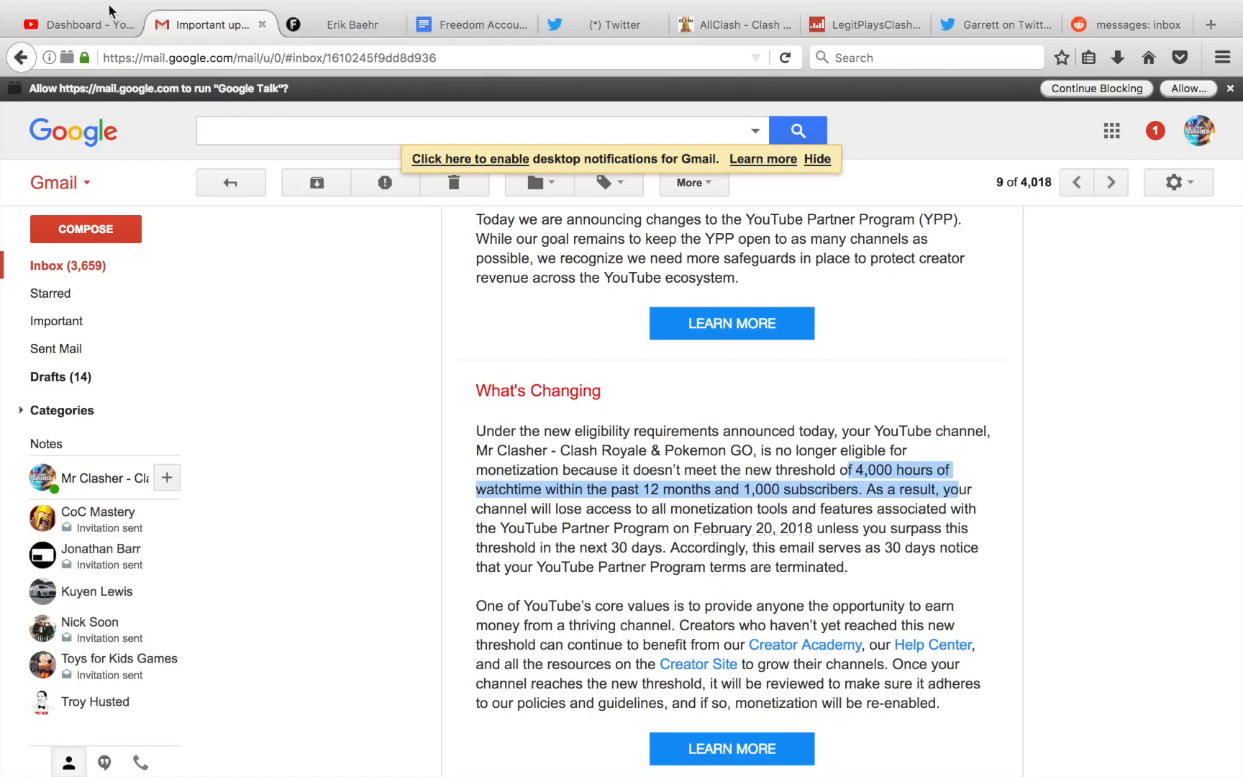
# Return to the Creator Studio dashboard and load the 90-day Analytics Overview (532,490 watch minutes)
pyautogui.click(75, 24)
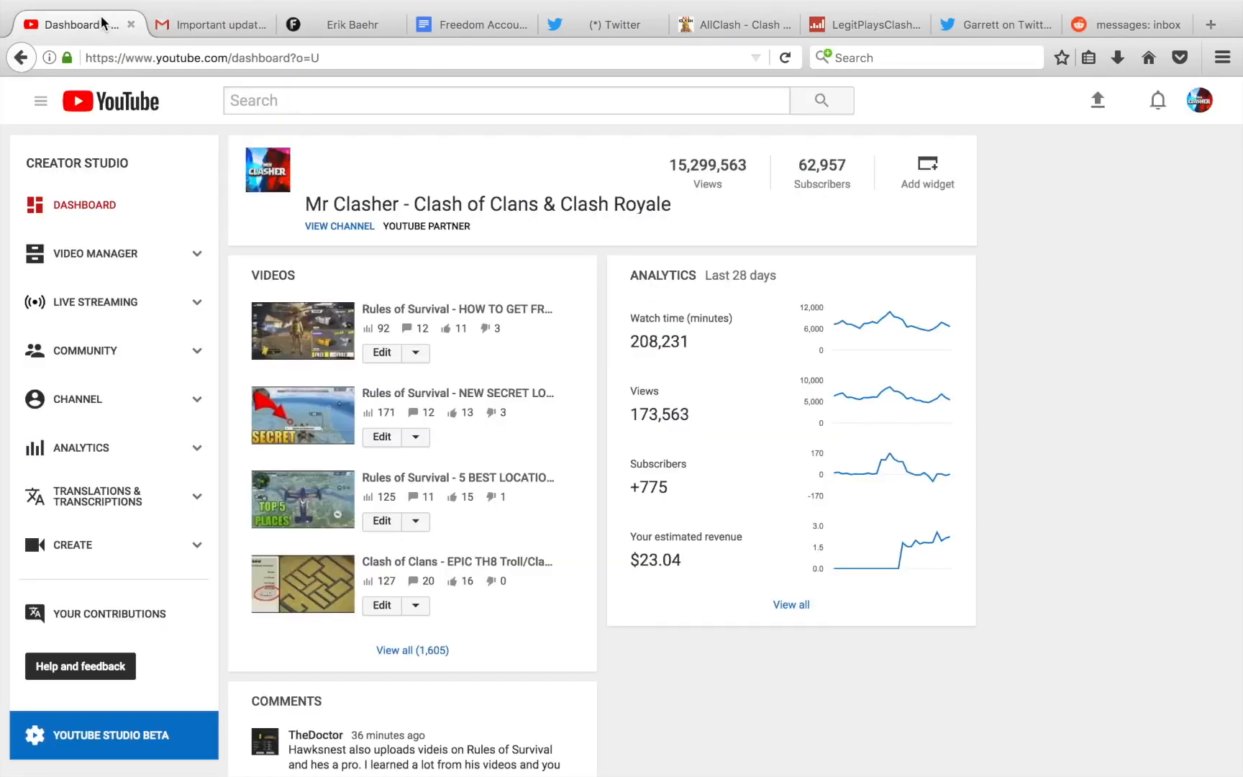
pyautogui.moveTo(78, 448)
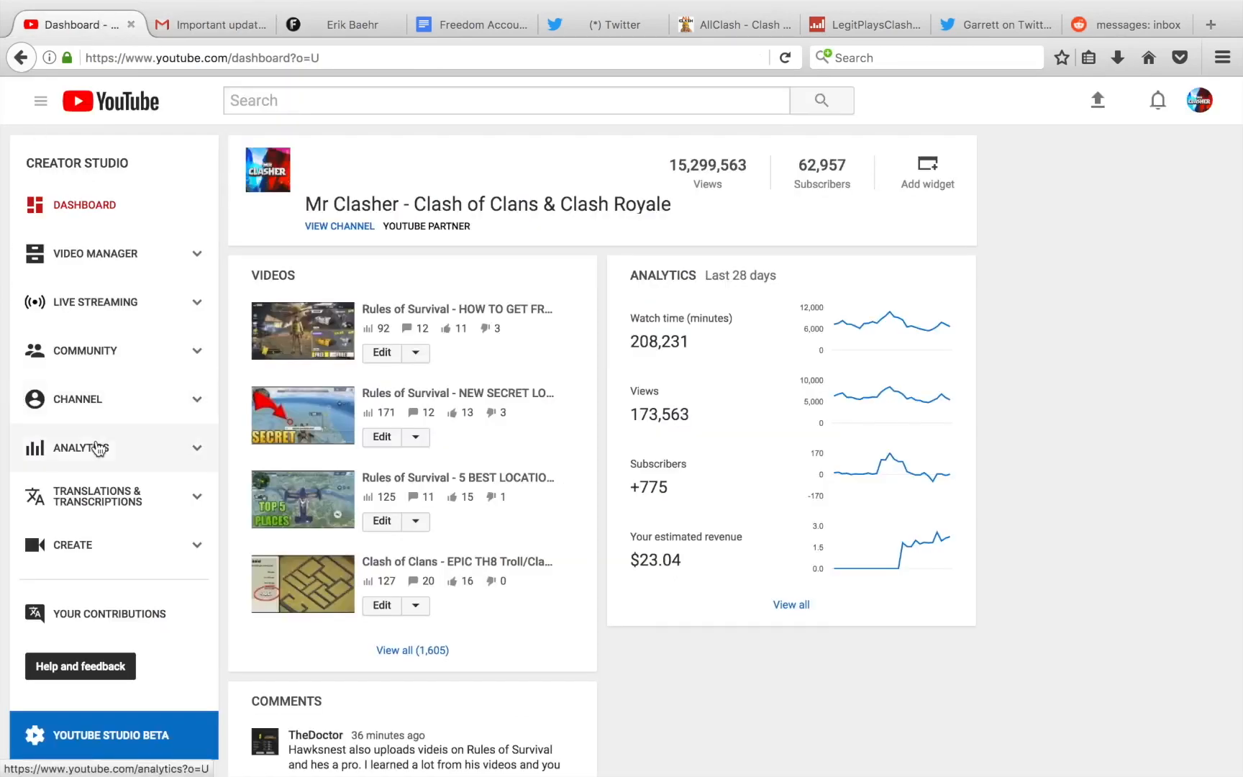
pyautogui.click(79, 448)
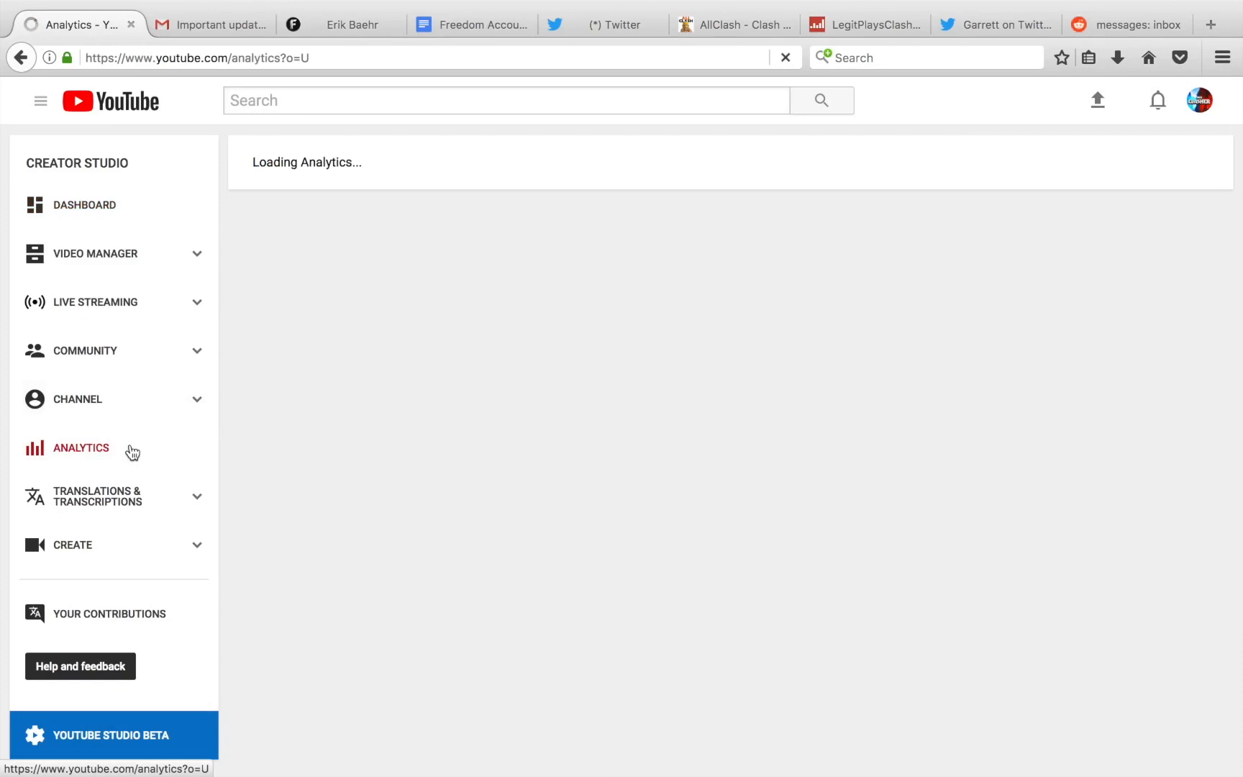
pyautogui.click(80, 449)
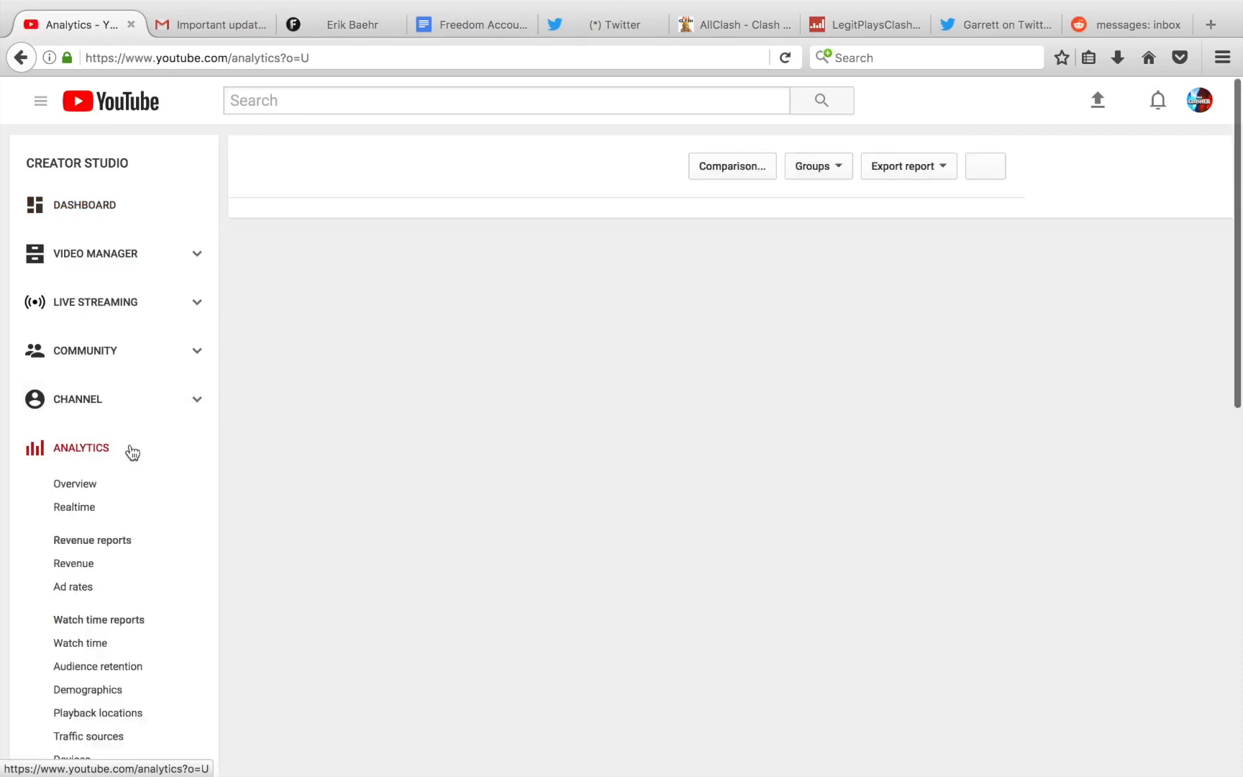
pyautogui.click(74, 483)
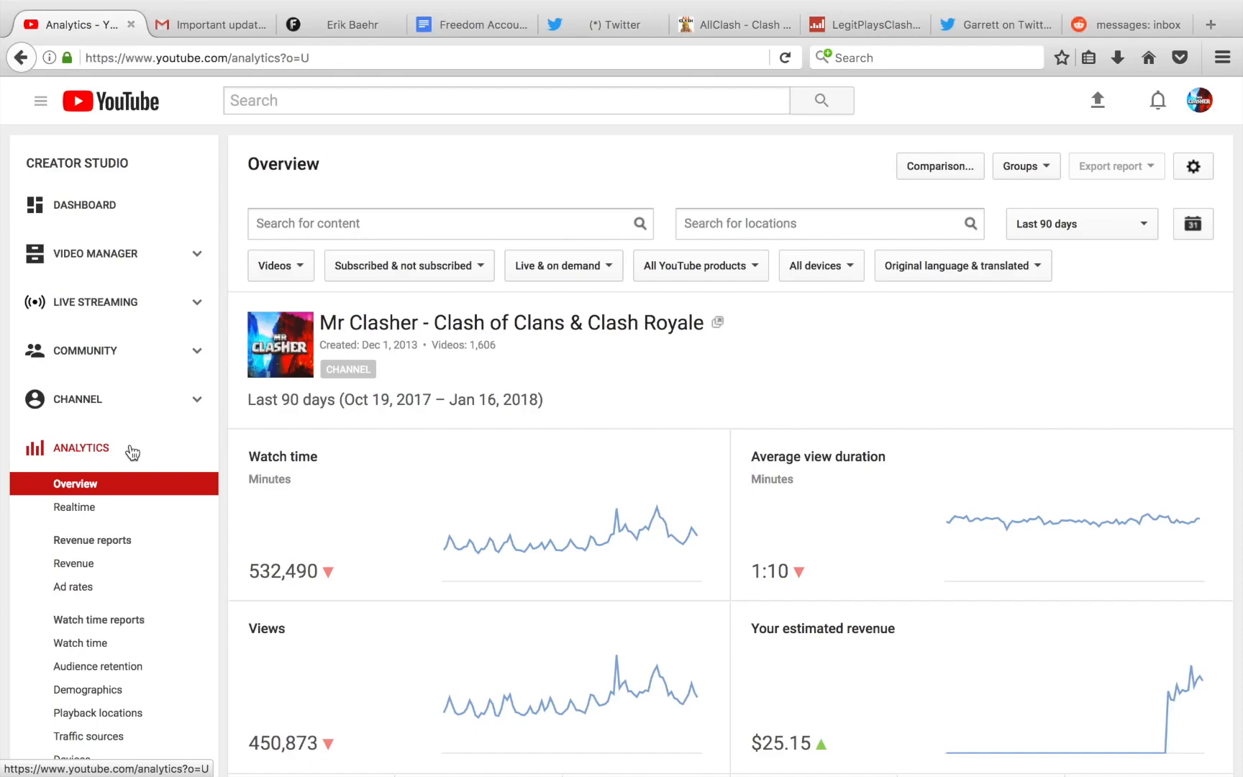
# Switch the Overview date range to 'Last 365 days', showing 6,714,997 watch minutes
pyautogui.scroll(-3)
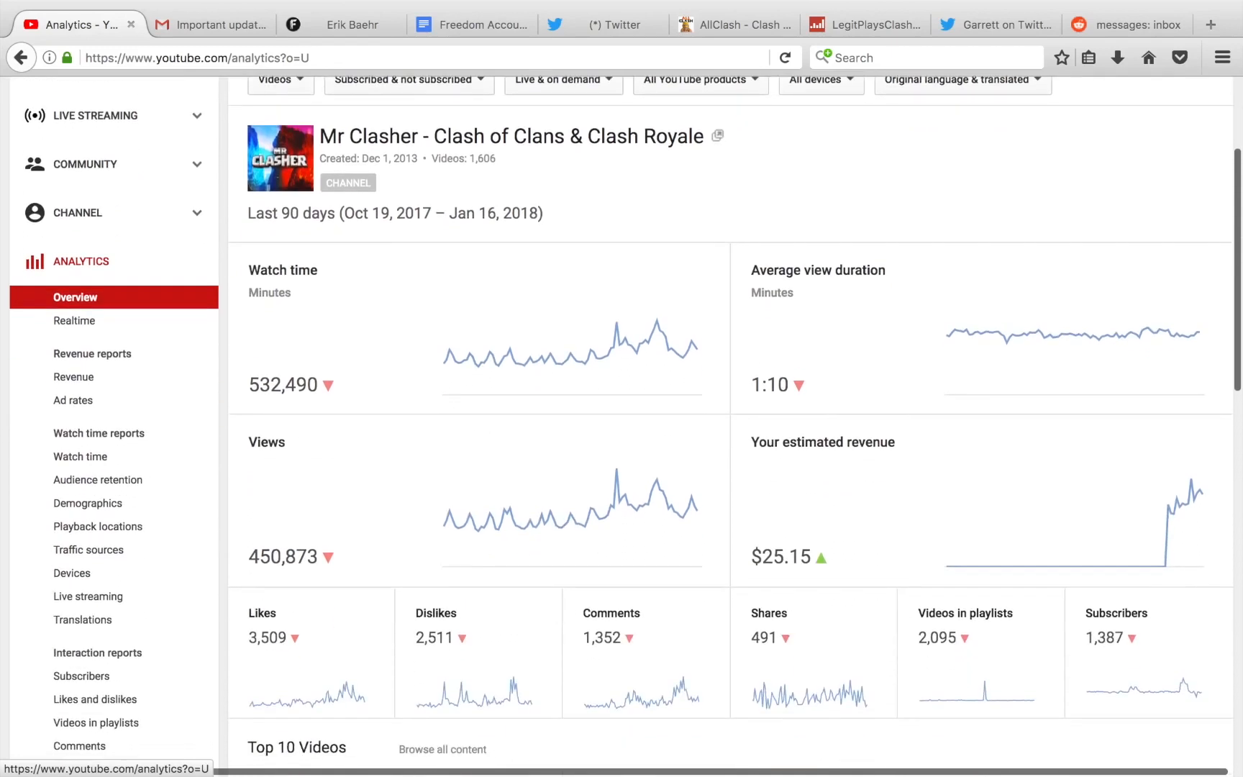
pyautogui.moveTo(388, 364)
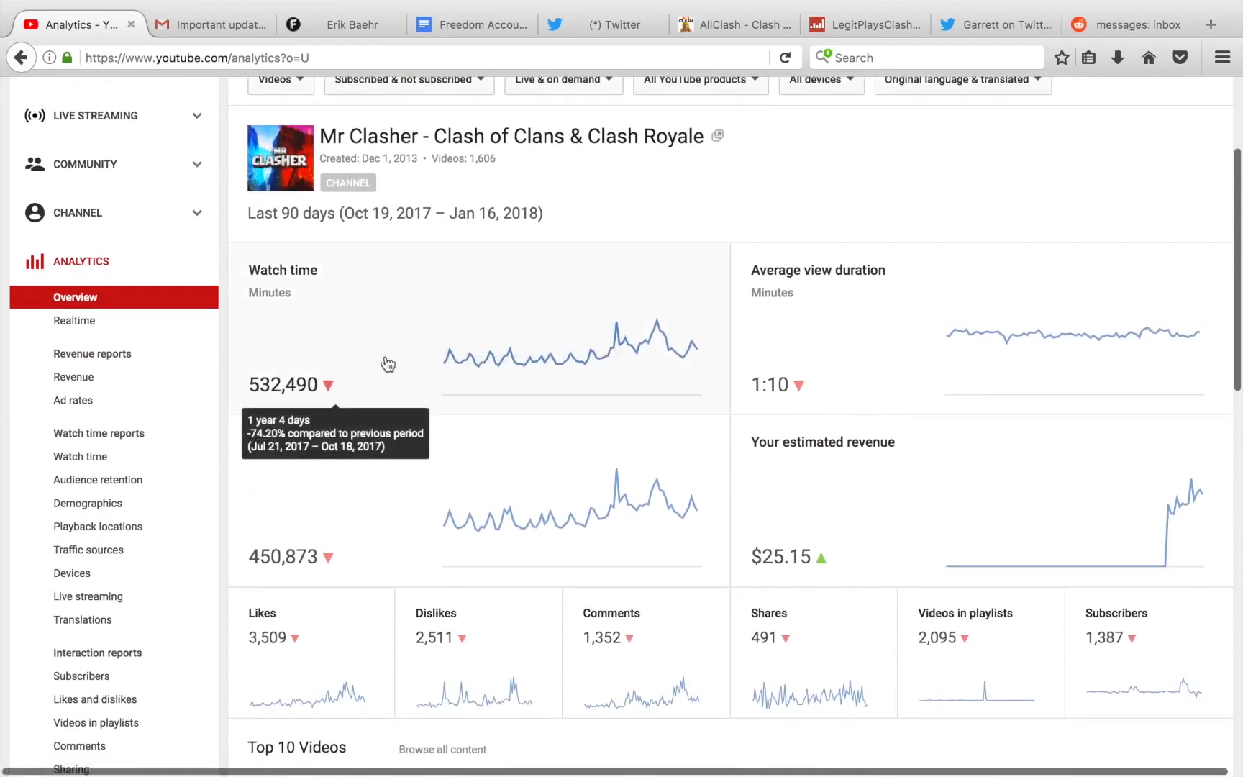
pyautogui.moveTo(374, 329)
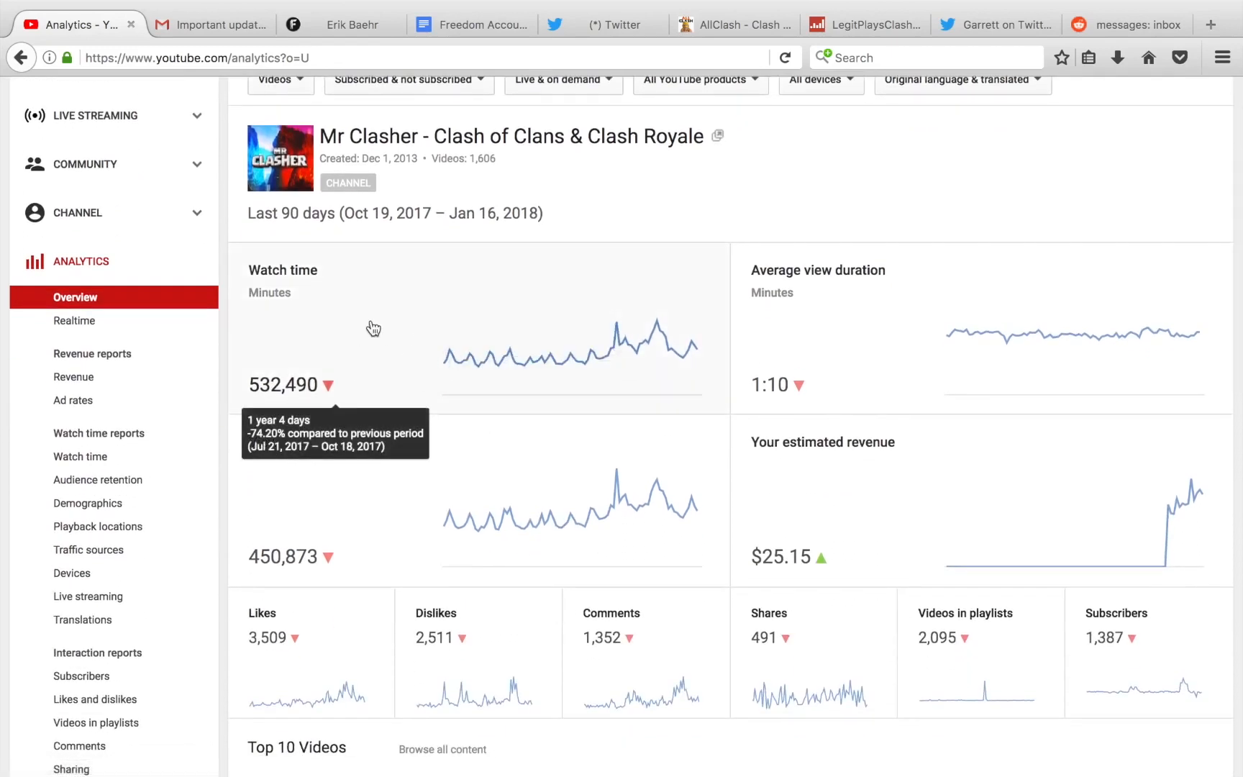
pyautogui.moveTo(384, 397)
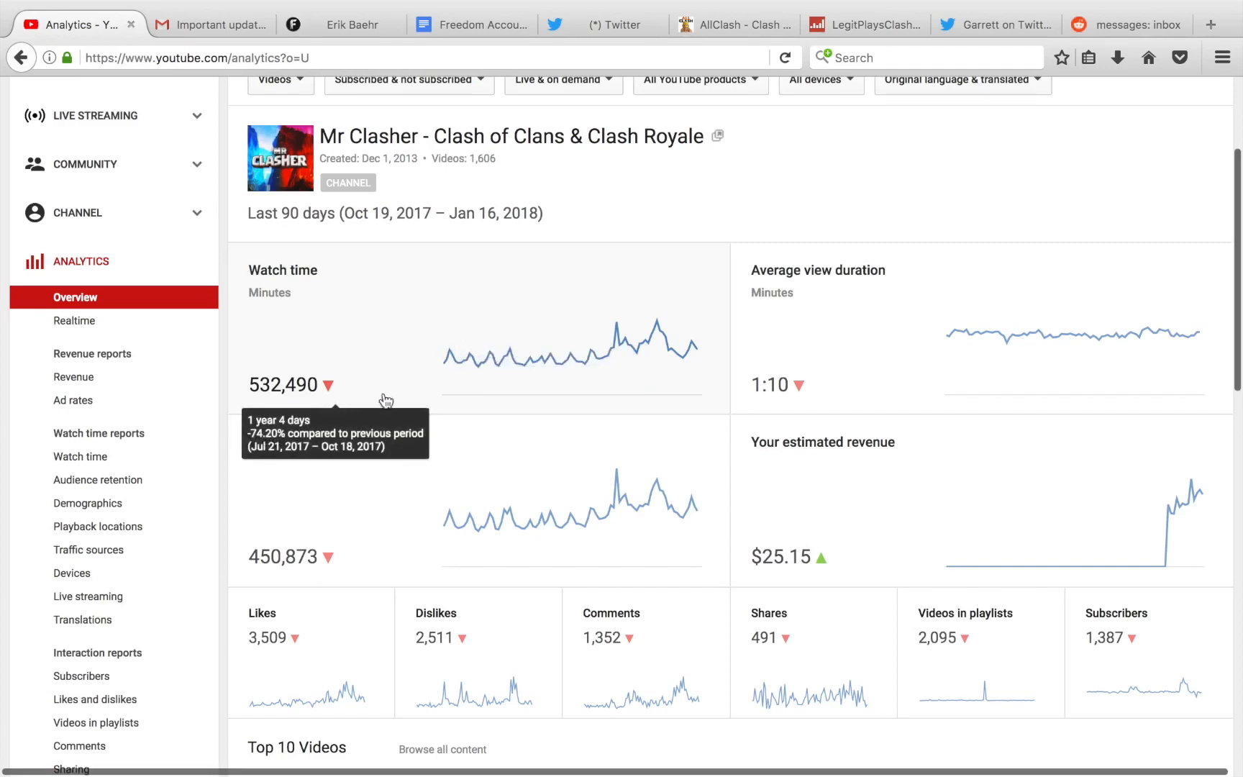
pyautogui.scroll(3)
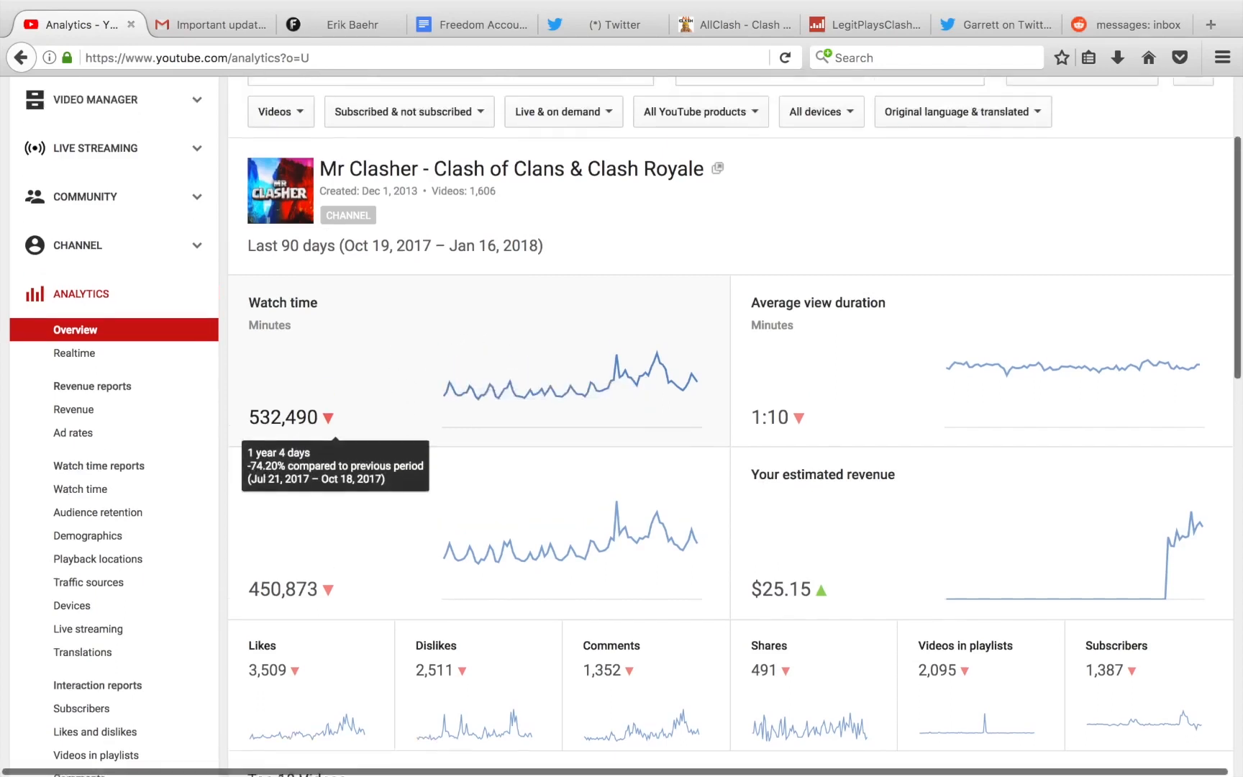
pyautogui.scroll(3)
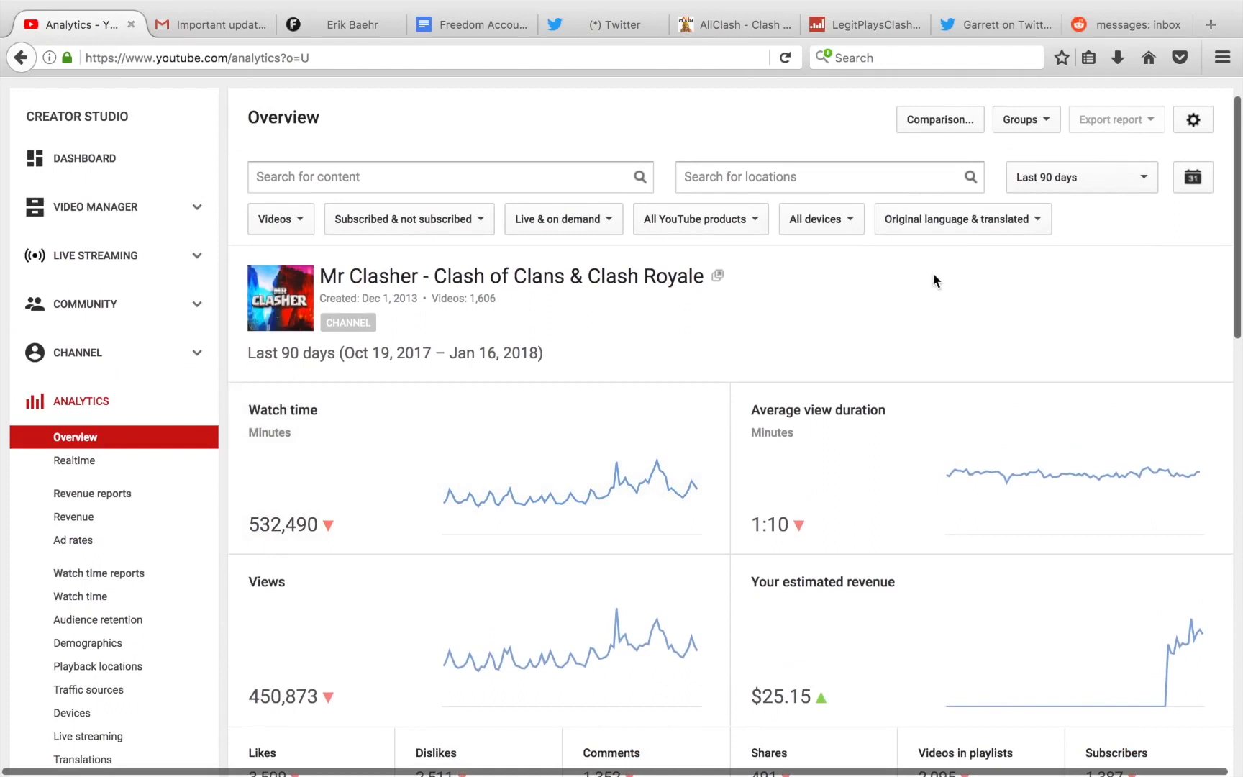
pyautogui.click(1080, 177)
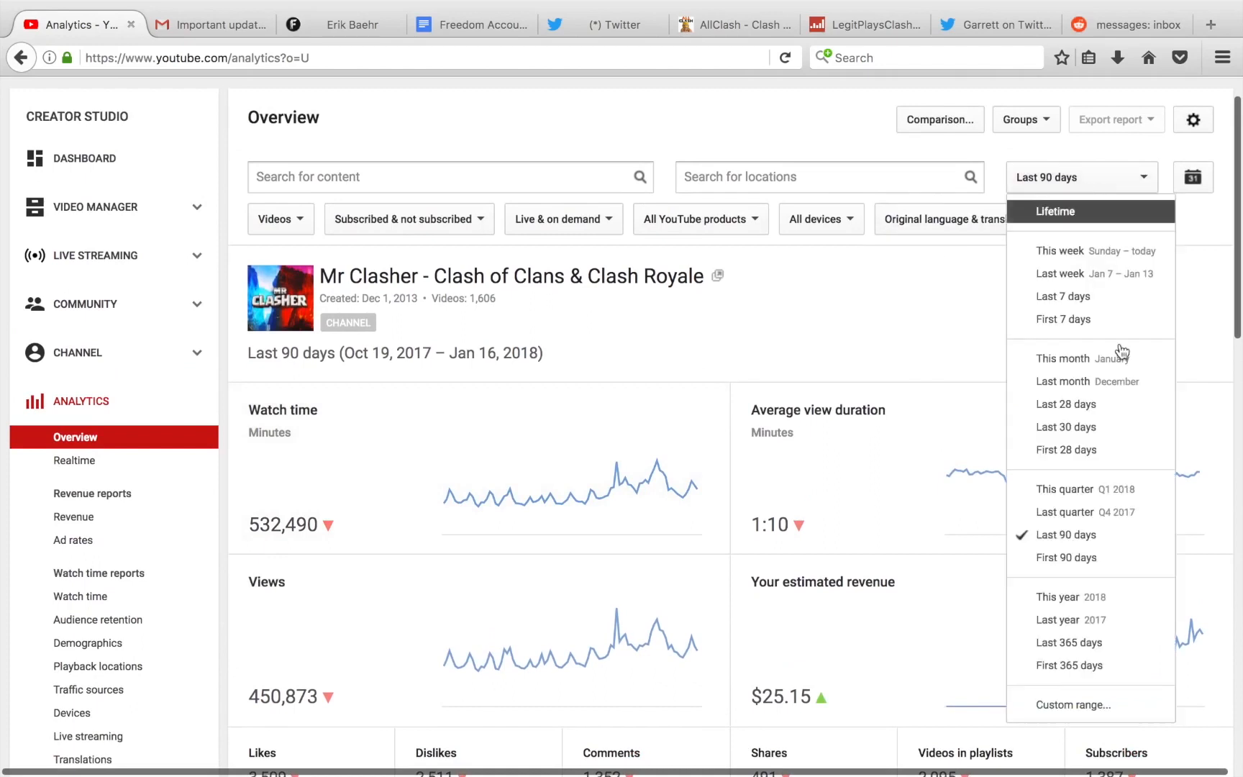
pyautogui.moveTo(1070, 666)
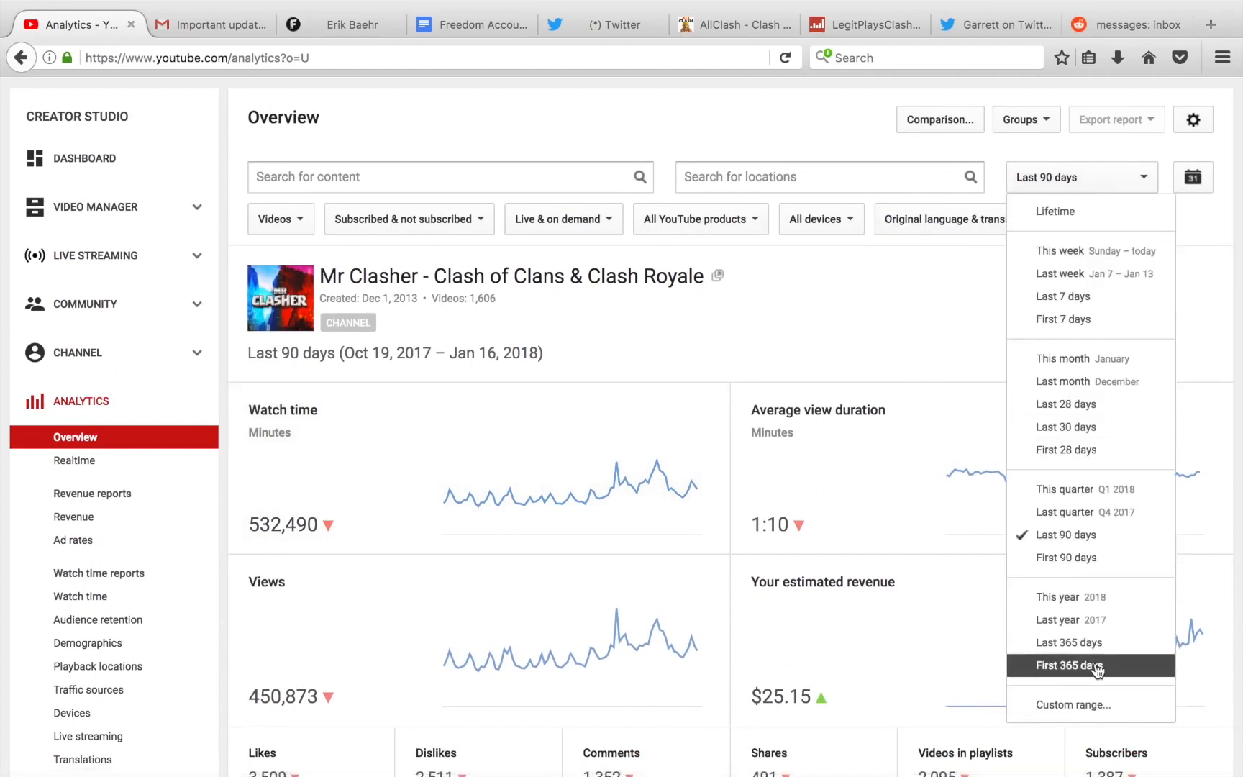
pyautogui.moveTo(1117, 652)
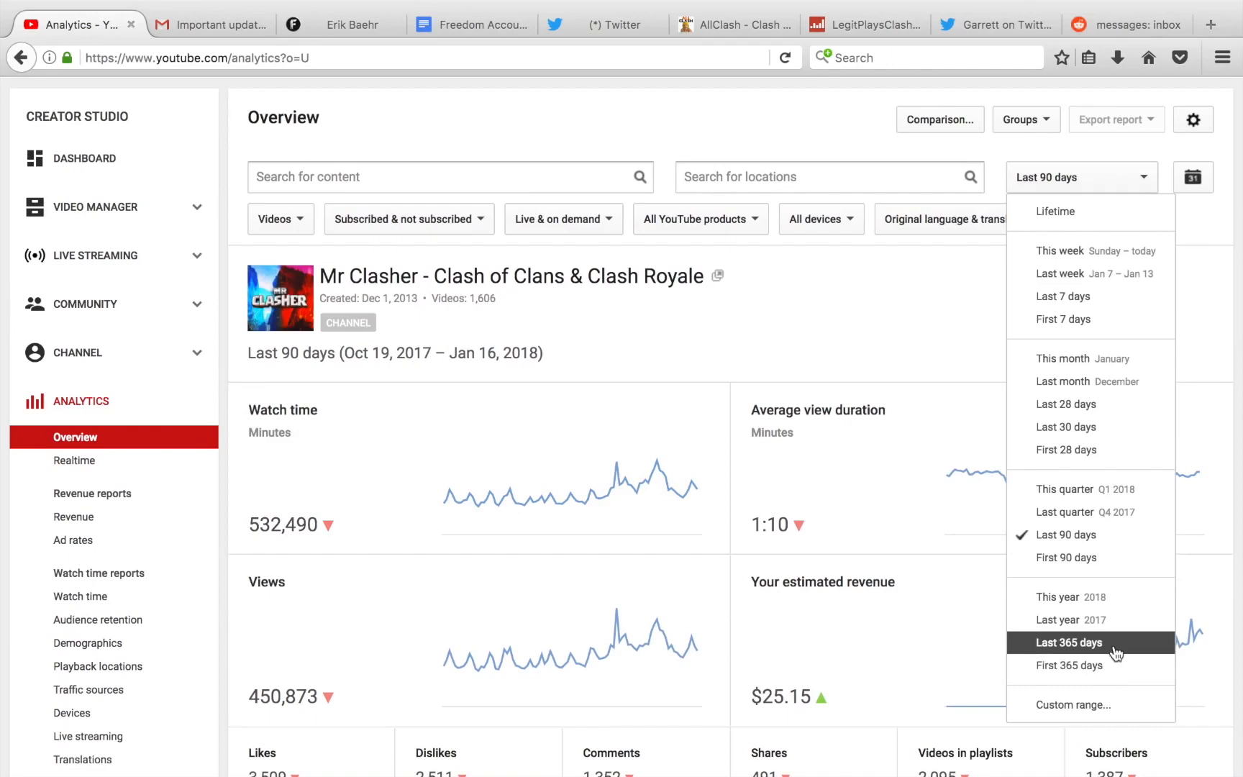
pyautogui.click(1069, 643)
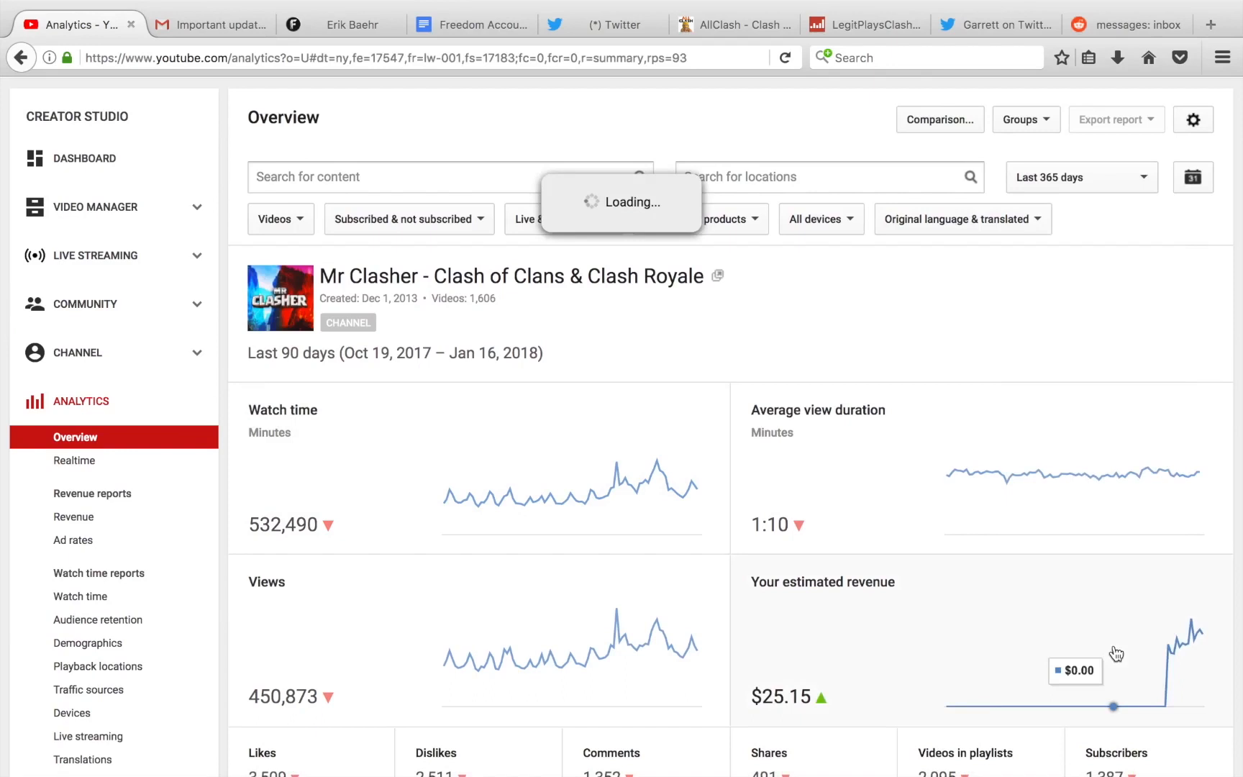
pyautogui.click(1080, 177)
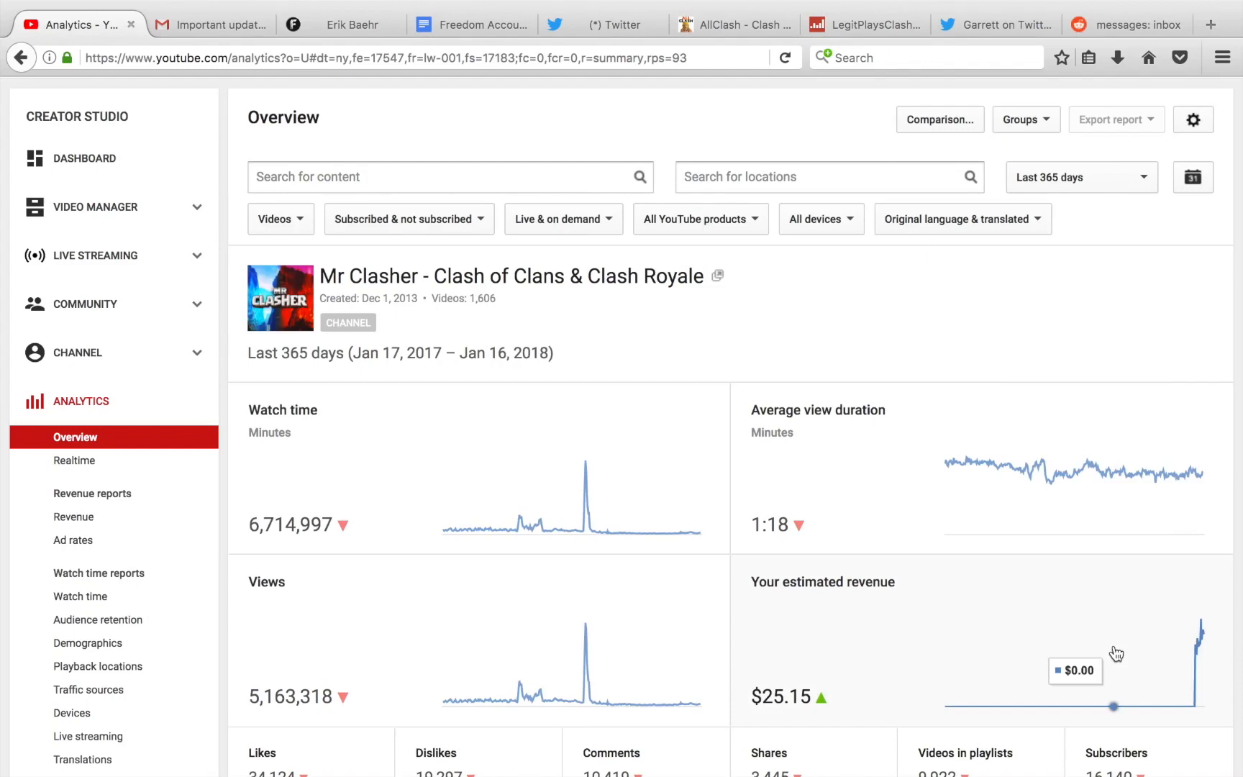
pyautogui.moveTo(208, 557)
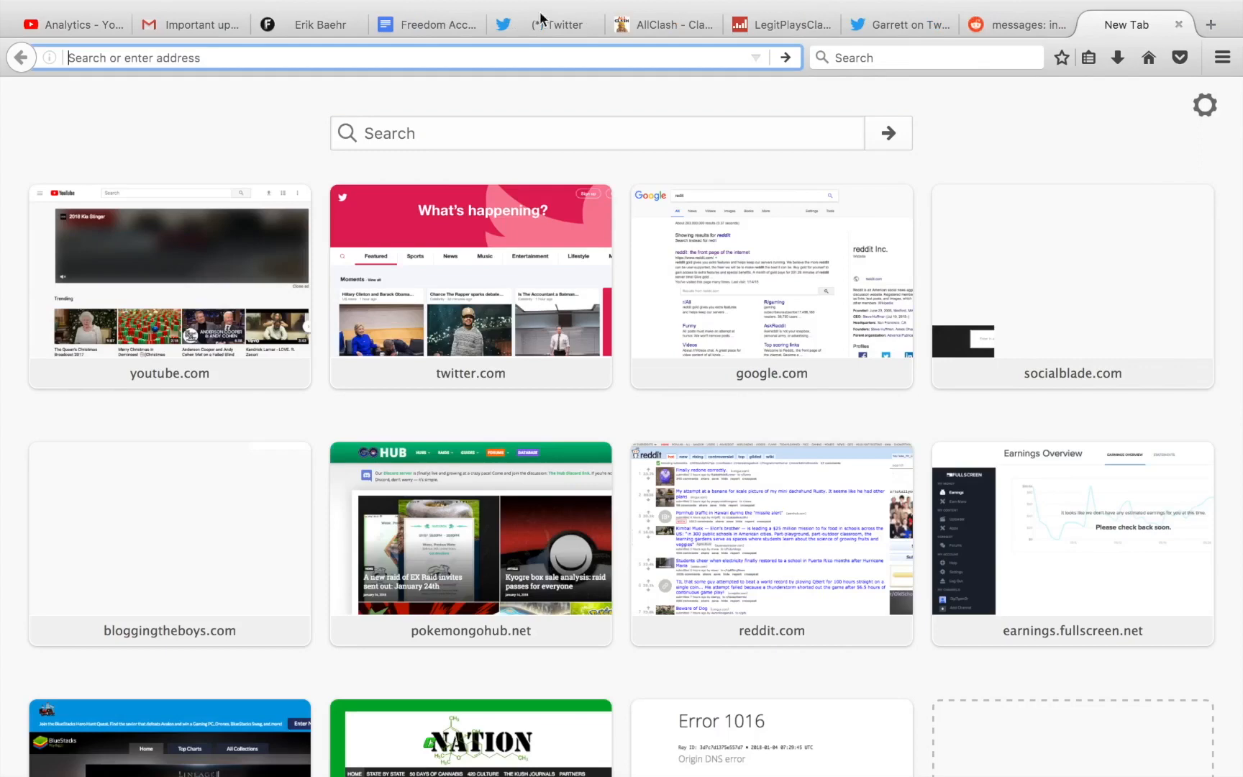
# Search 'how many hours is 6,714,997 minutes' and highlight the 111916.6167 hour result
pyautogui.write('how many hours is')
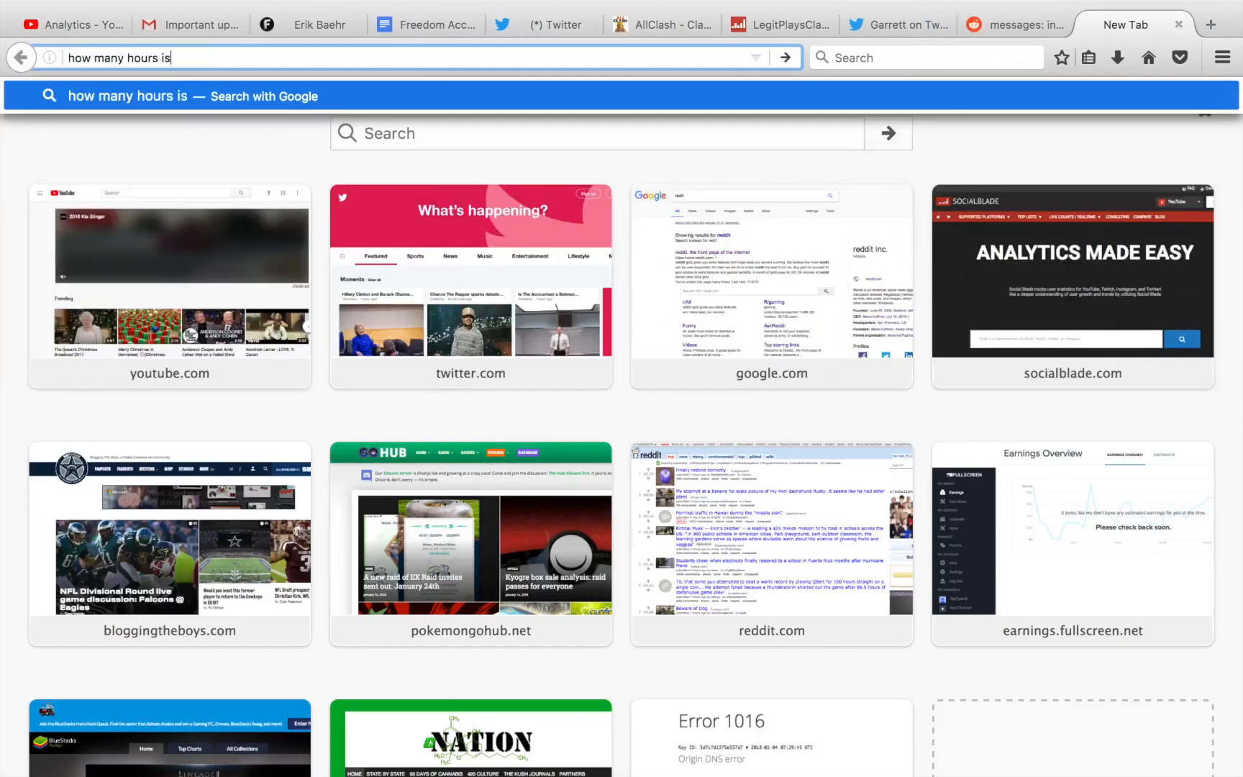
pyautogui.write('6,714,997')
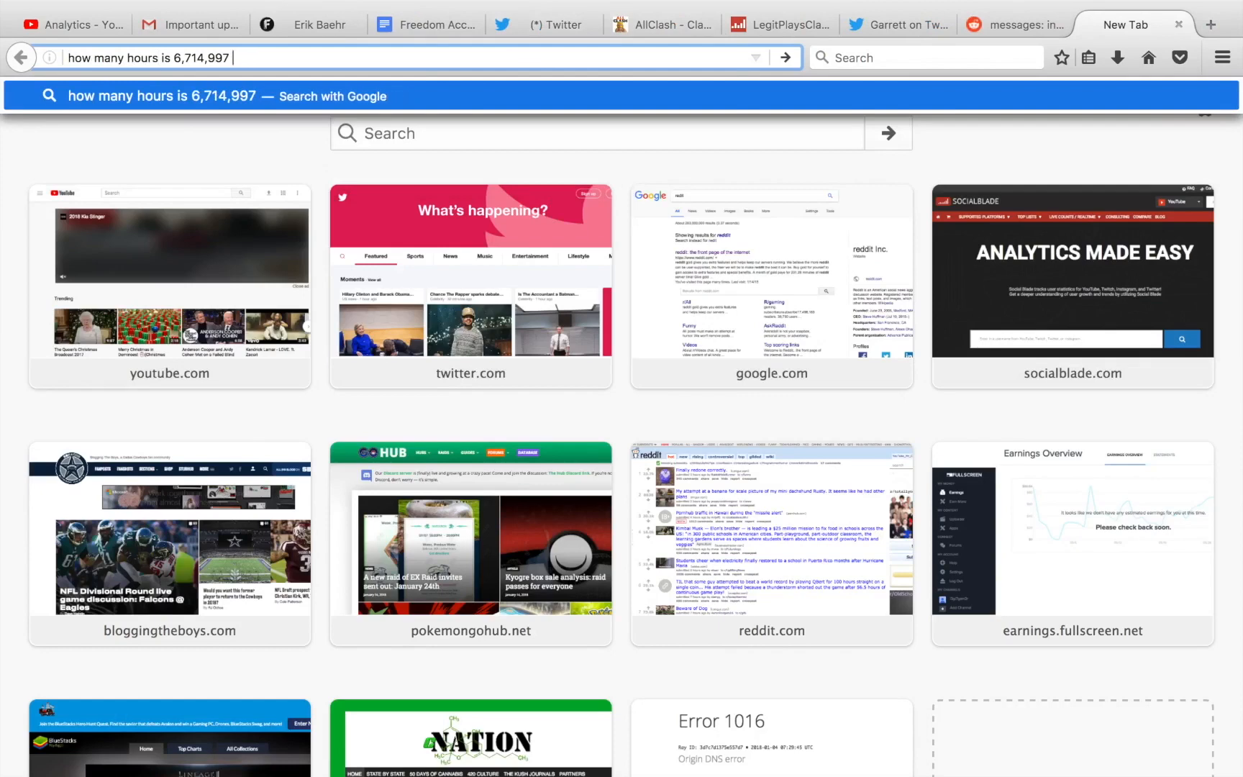
pyautogui.press('Return')
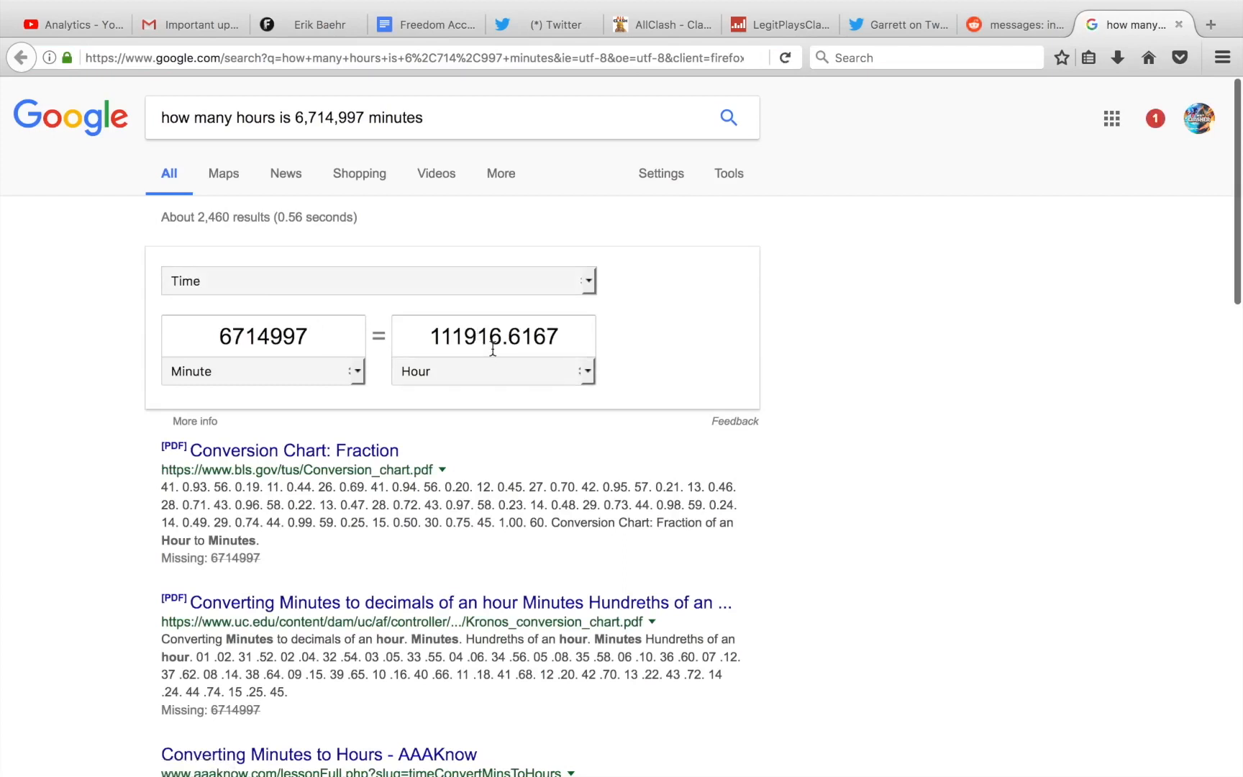
pyautogui.moveTo(435, 344)
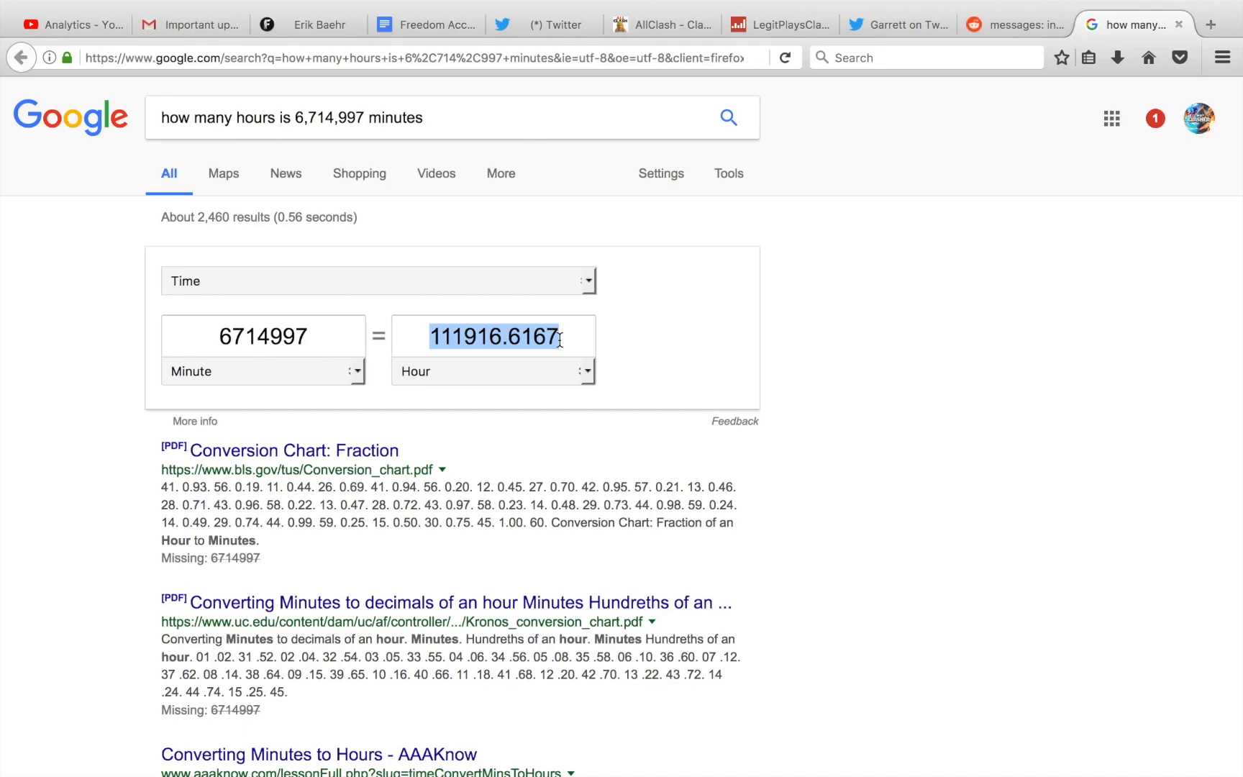
pyautogui.click(184, 336)
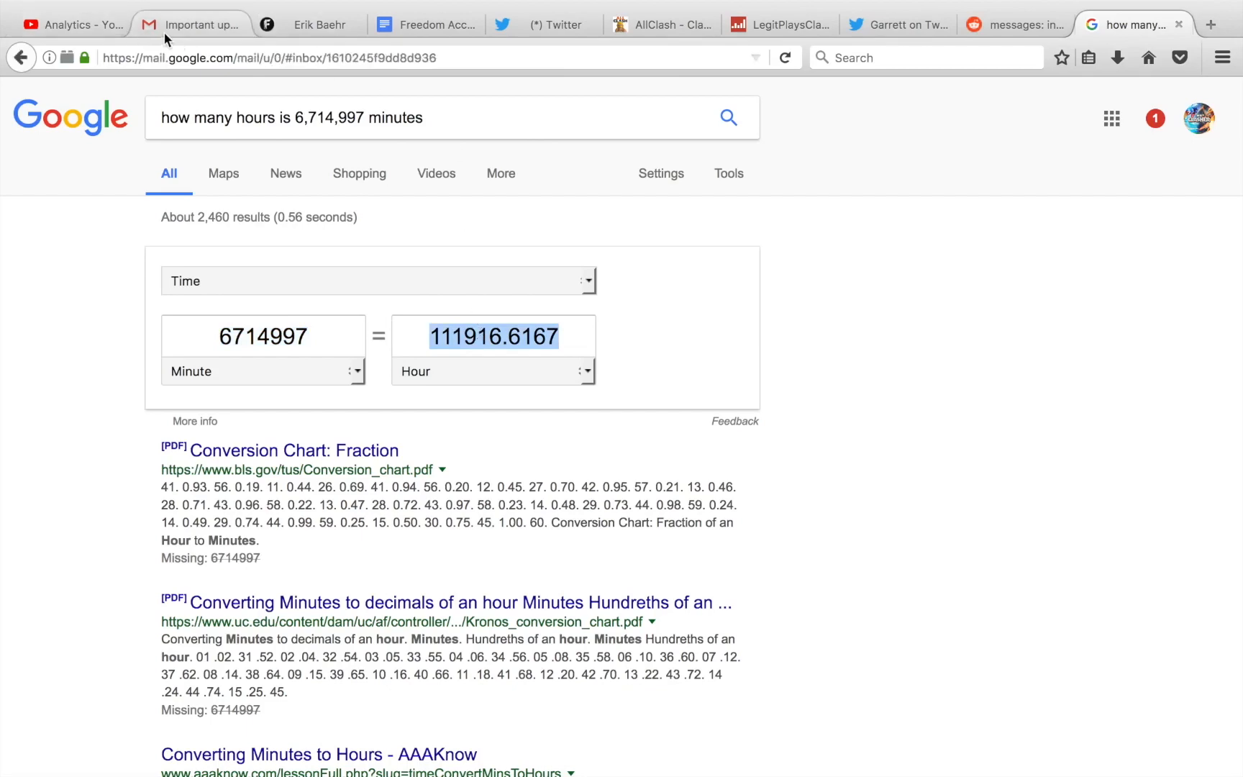
# Revisit the Partner Program email's 4,000-hour threshold, then return to the Analytics tab
pyautogui.click(190, 25)
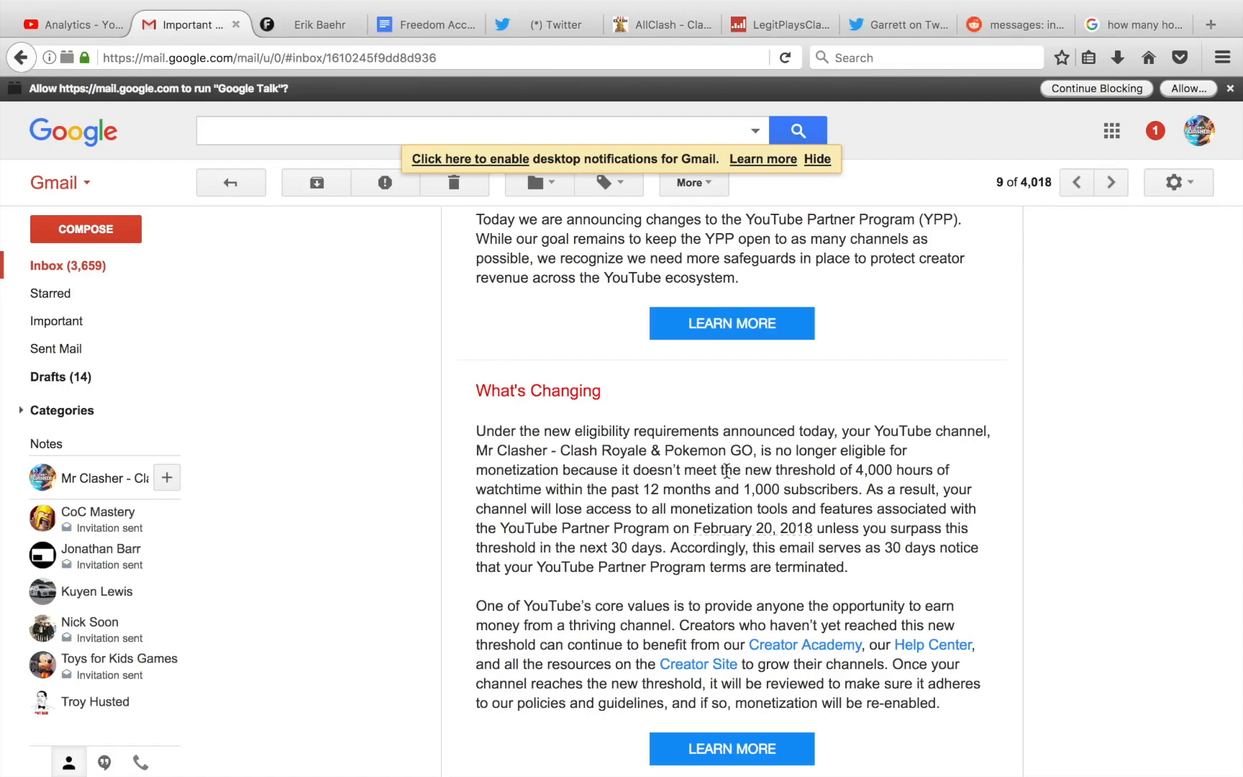
pyautogui.click(71, 25)
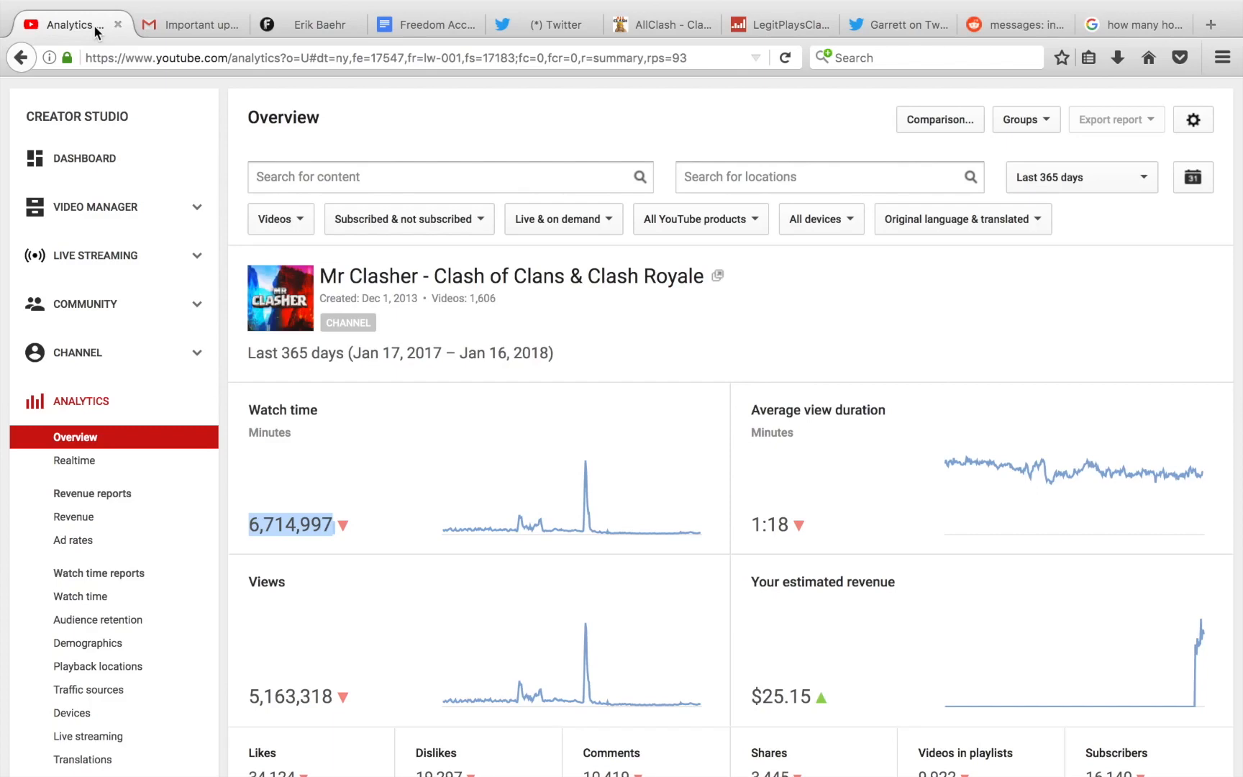
pyautogui.moveTo(110, 6)
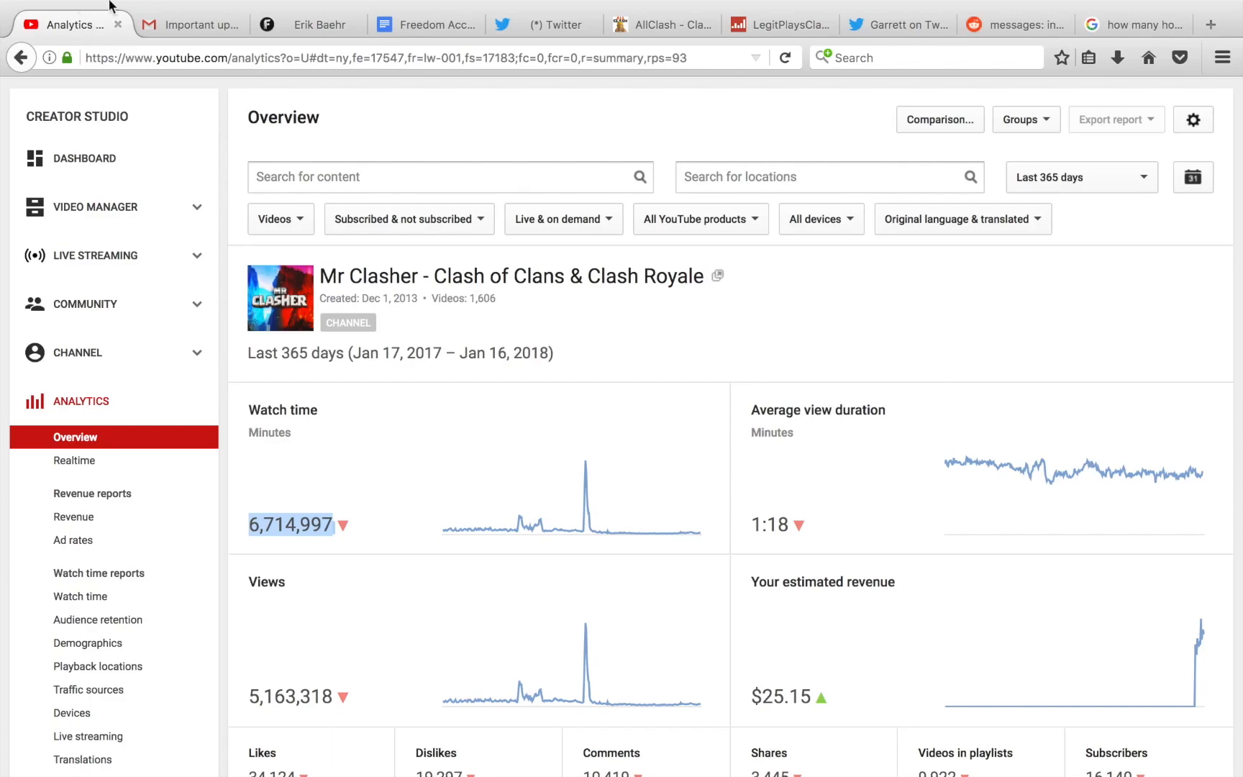
# Switch back to the Gmail tab with the Partner Program email
pyautogui.click(189, 23)
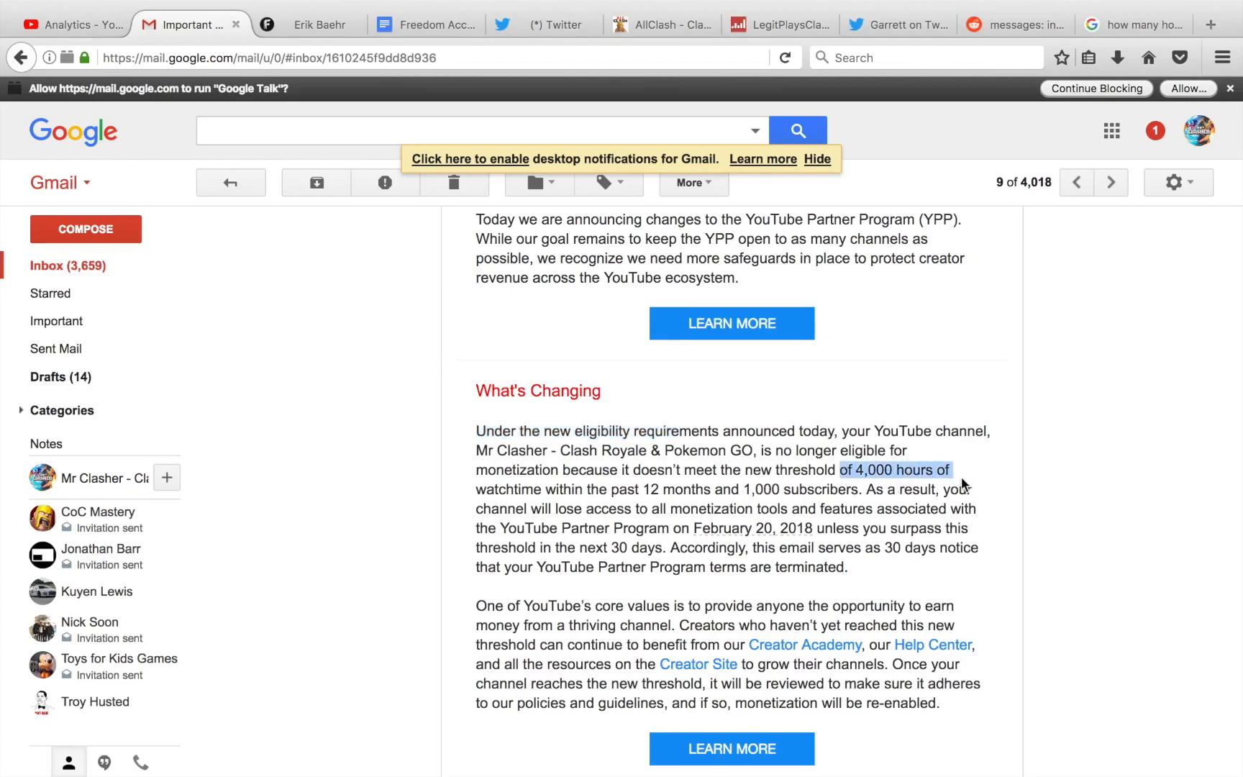
pyautogui.moveTo(1120, 13)
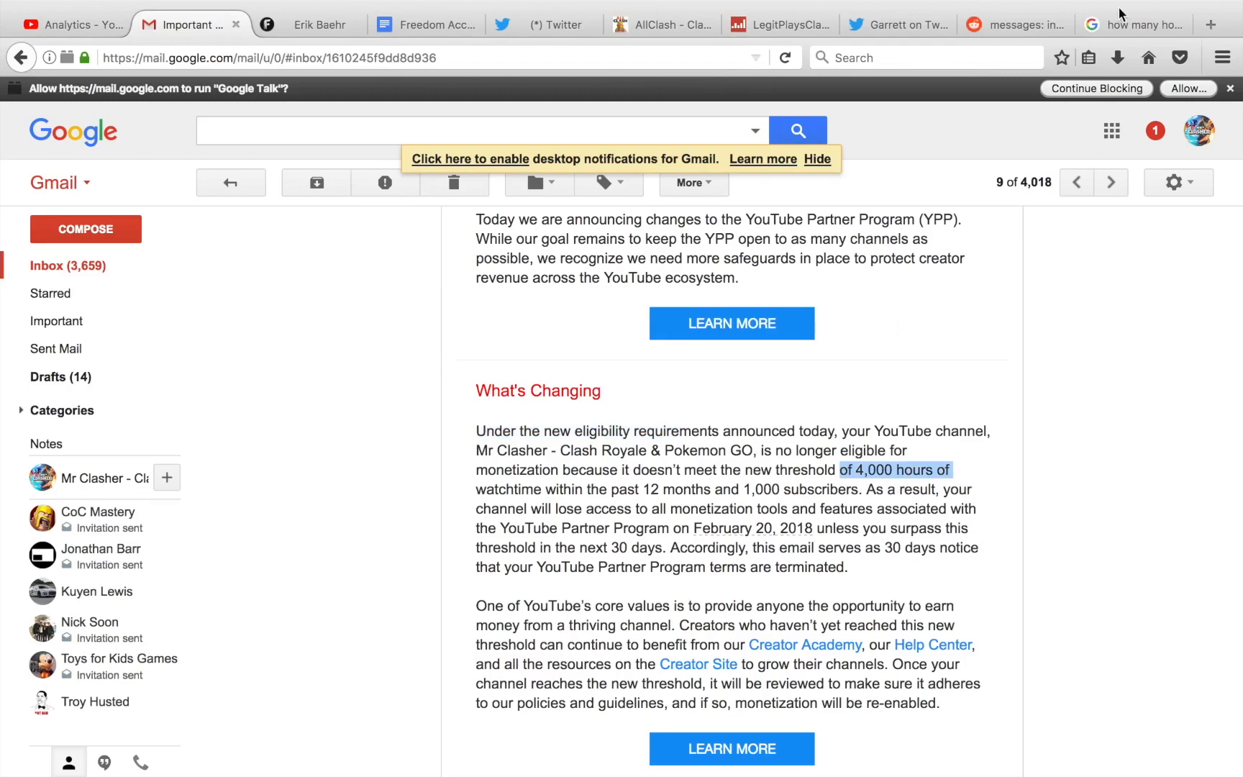
pyautogui.click(1133, 24)
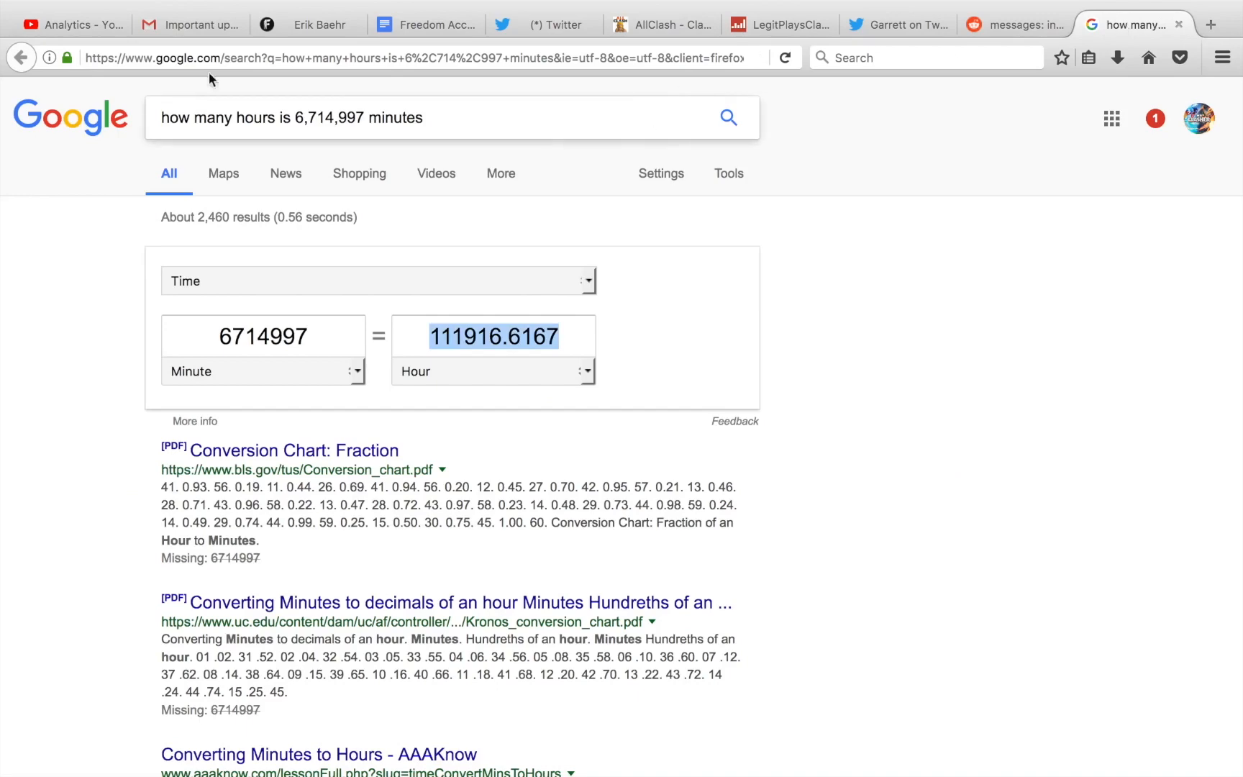
pyautogui.click(190, 25)
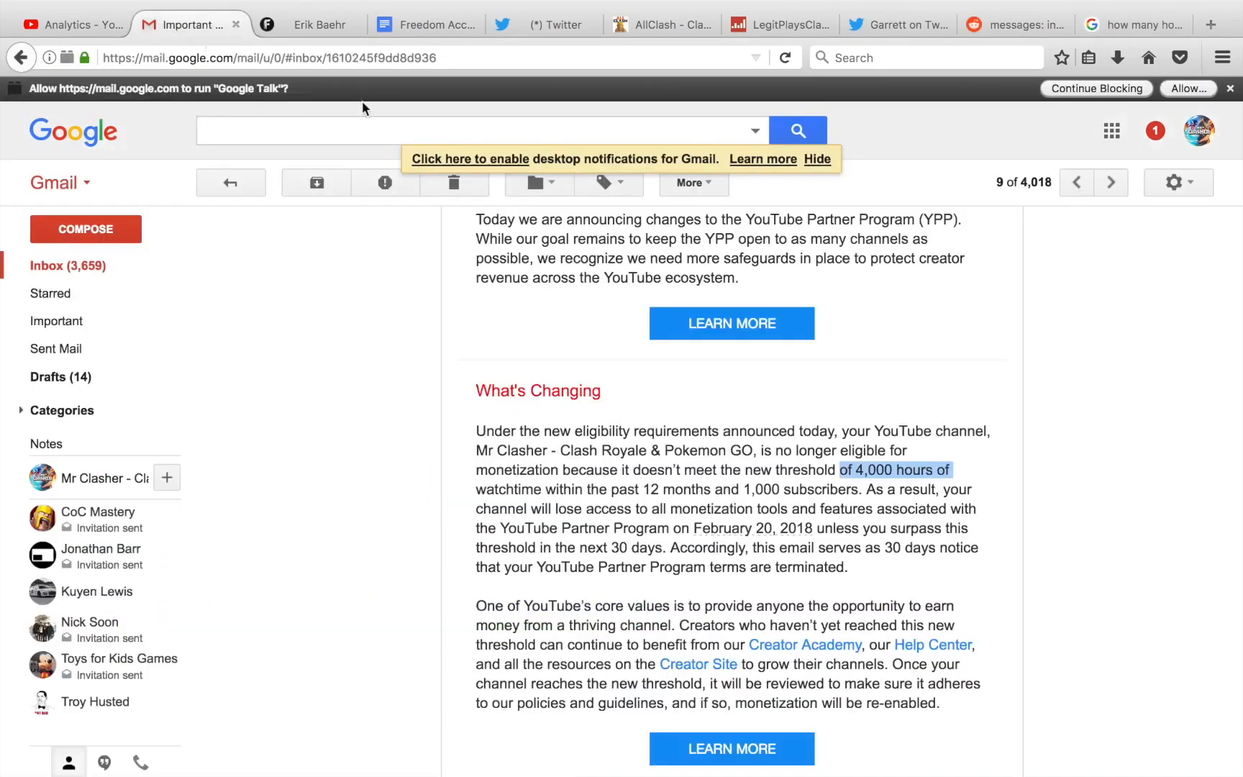
pyautogui.click(885, 497)
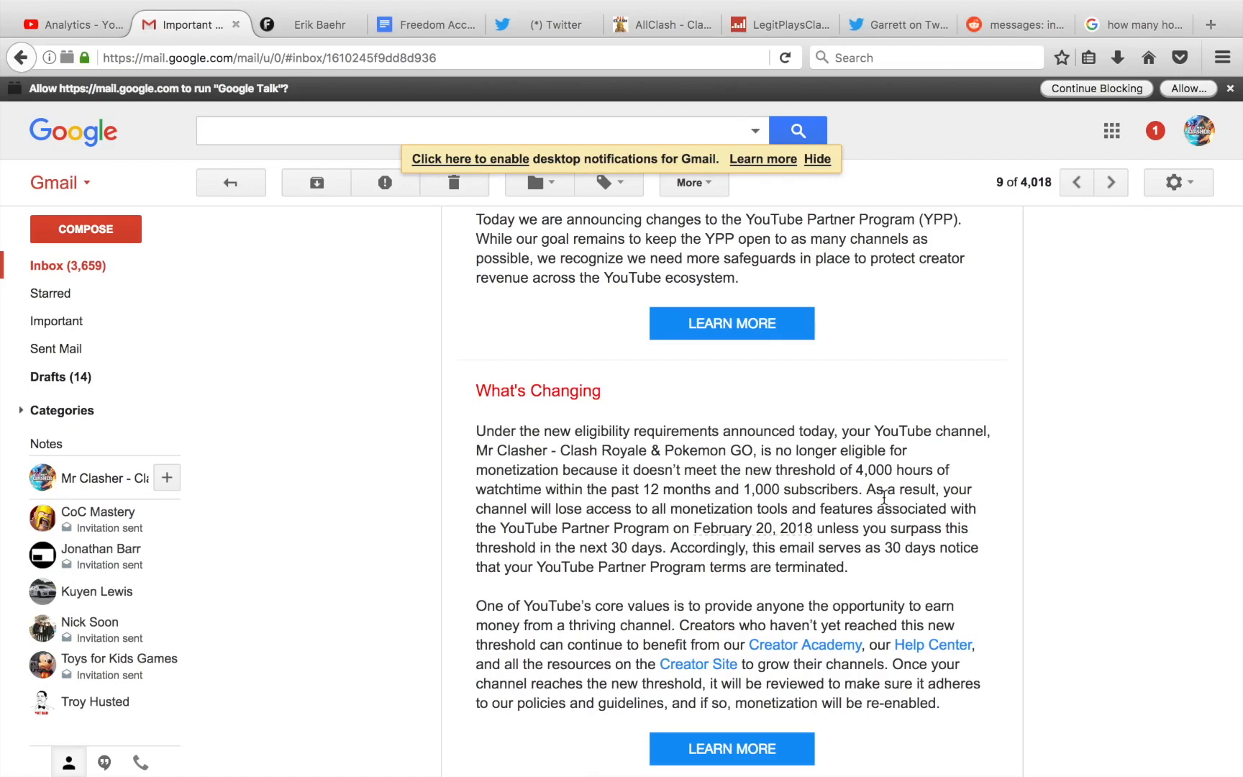
pyautogui.moveTo(216, 7)
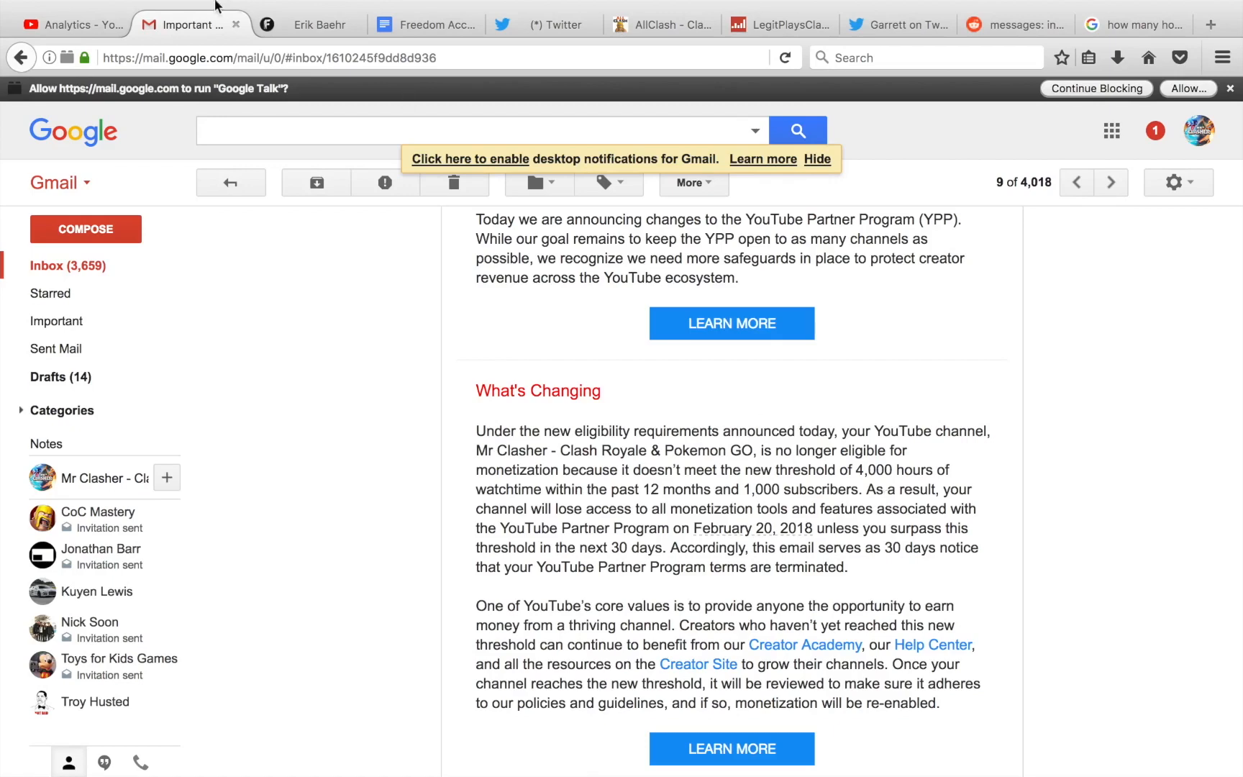
# Return to the Analytics tab, where watch time shows 12 years 280 days, down 32.14%
pyautogui.click(72, 24)
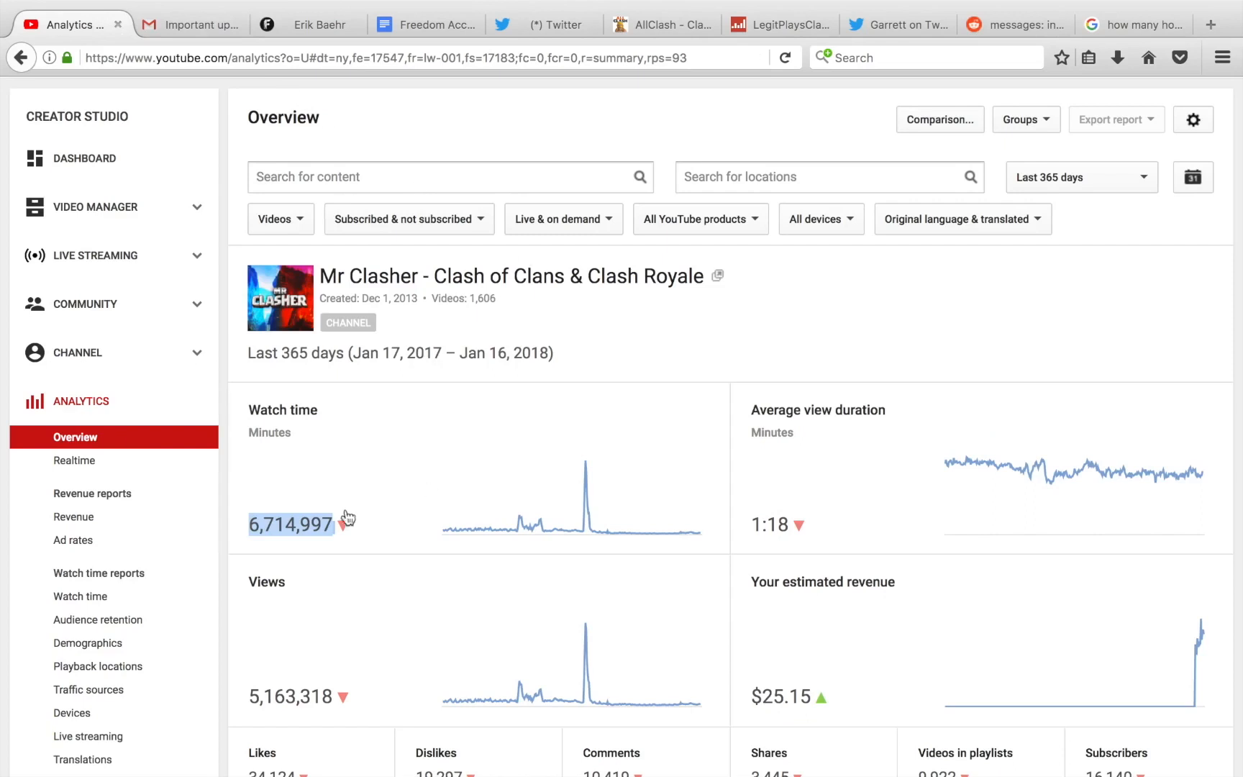
pyautogui.moveTo(316, 460)
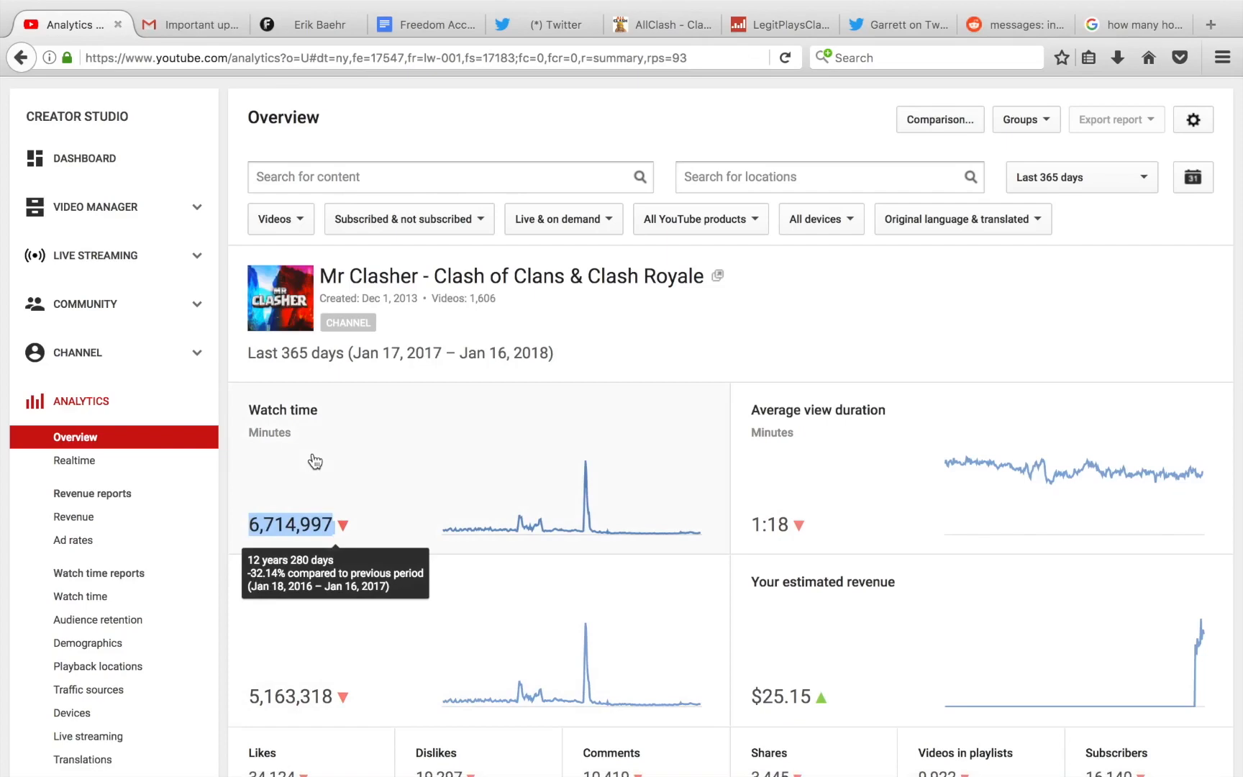
pyautogui.scroll(-3)
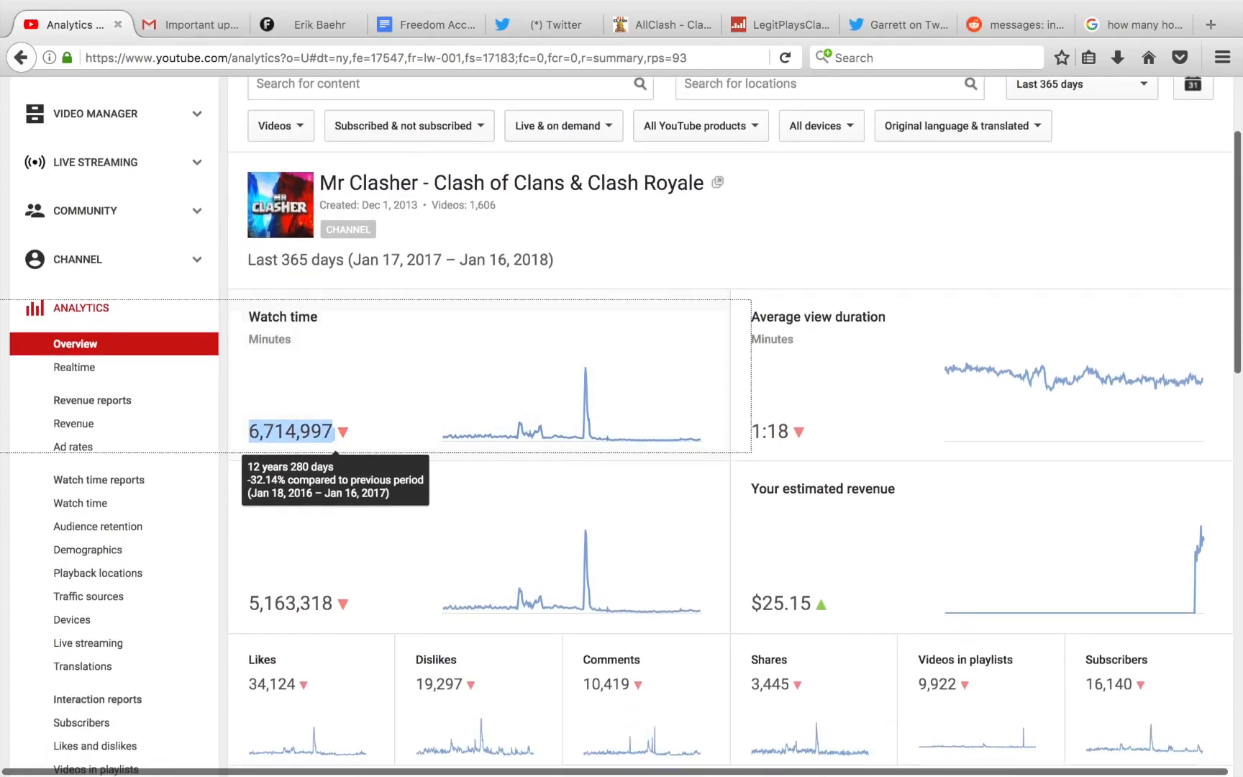